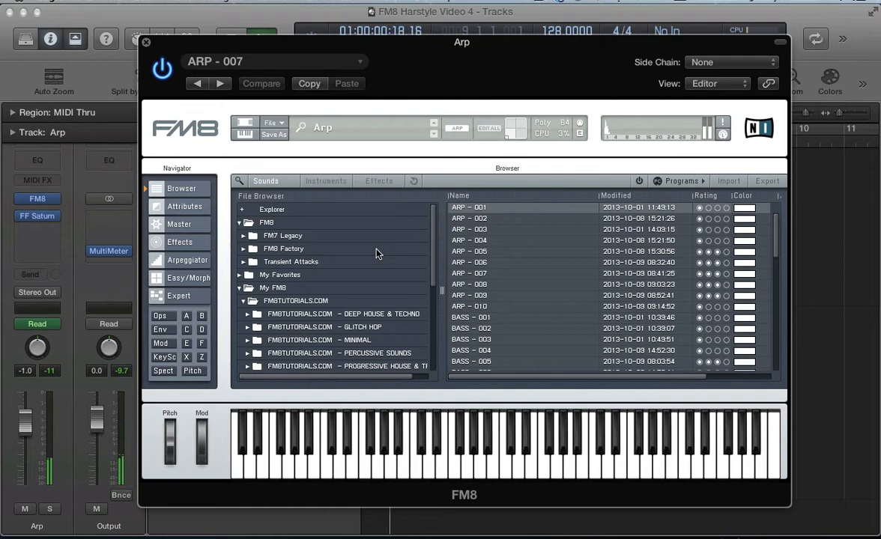
# Close the FM8 window and collapse the Arp track's filter automation lanes back to normal view.
pyautogui.click(145, 42)
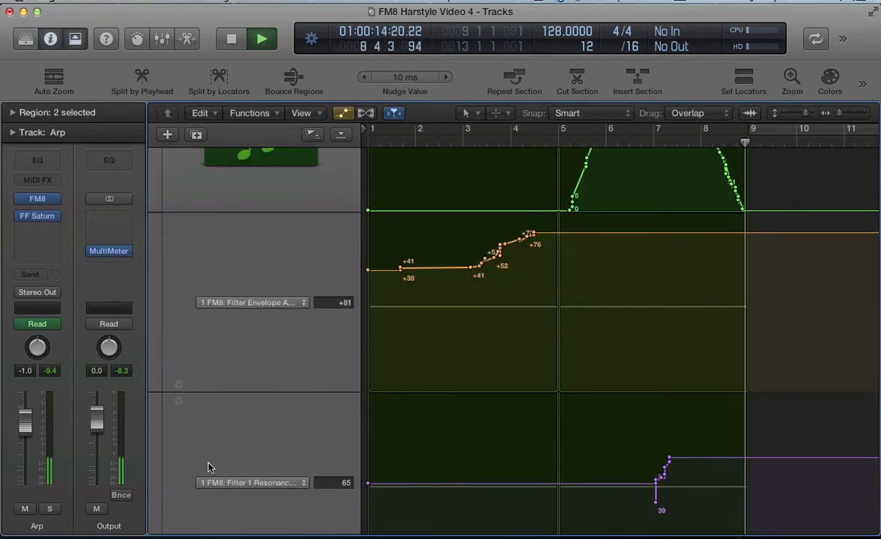
pyautogui.click(230, 38)
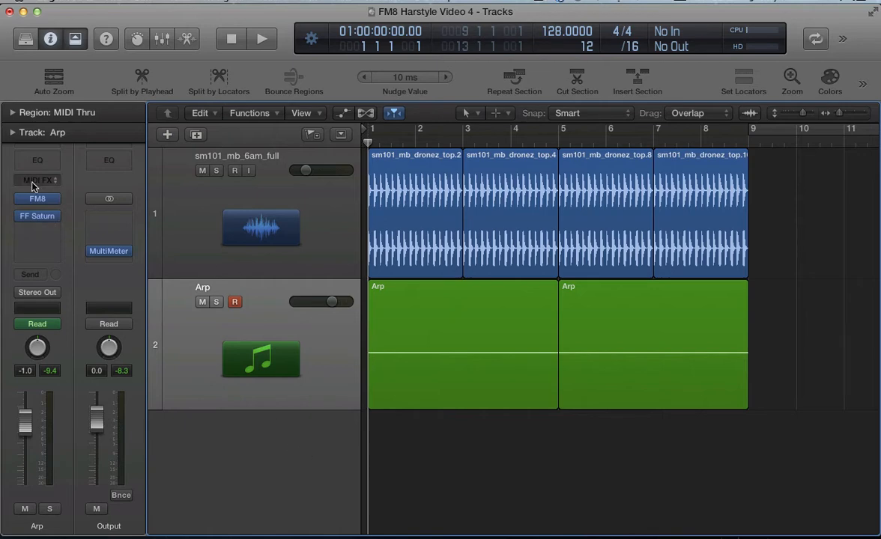
# Select both Arp regions and show the Arp track's filter automation.
pyautogui.click(464, 351)
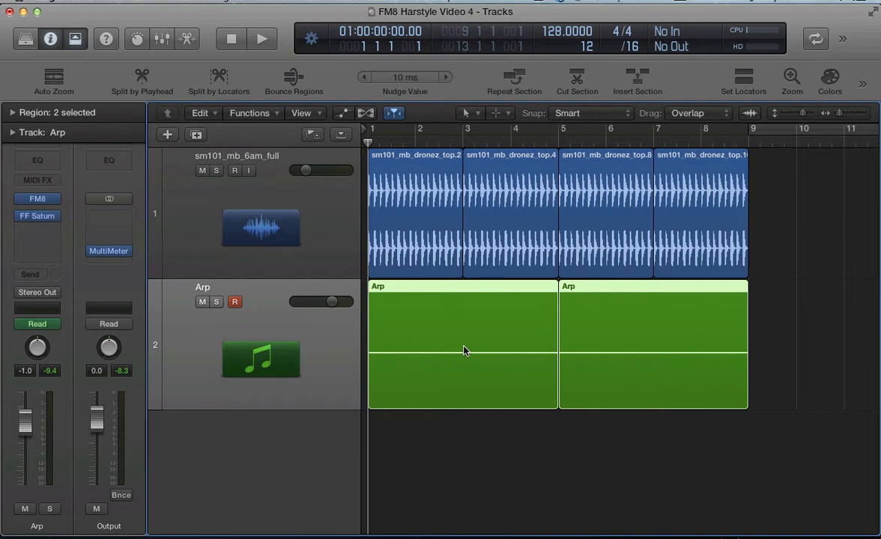
pyautogui.click(343, 112)
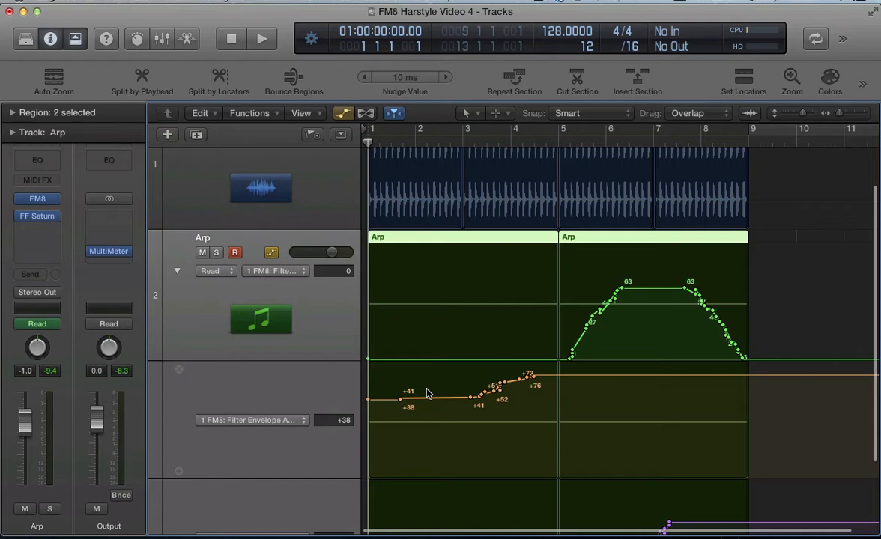
pyautogui.scroll(-3)
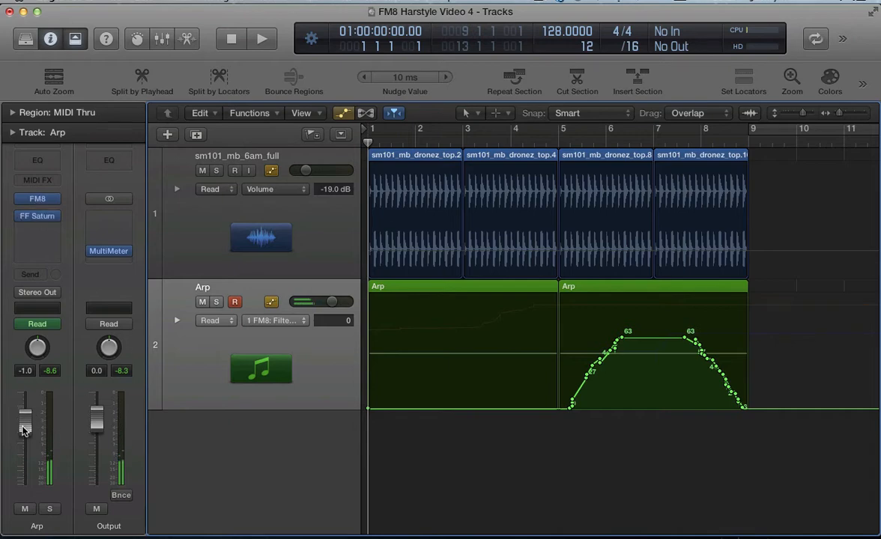
# Set the Arp channel fader back to 0 dB and reopen FM8.
pyautogui.moveTo(25, 430); pyautogui.dragTo(25, 383)
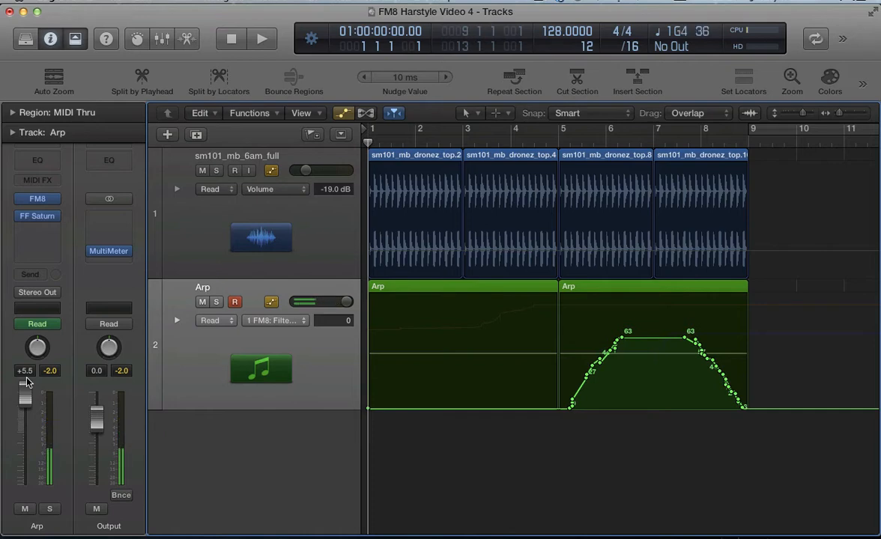
pyautogui.moveTo(25, 382); pyautogui.dragTo(25, 419)
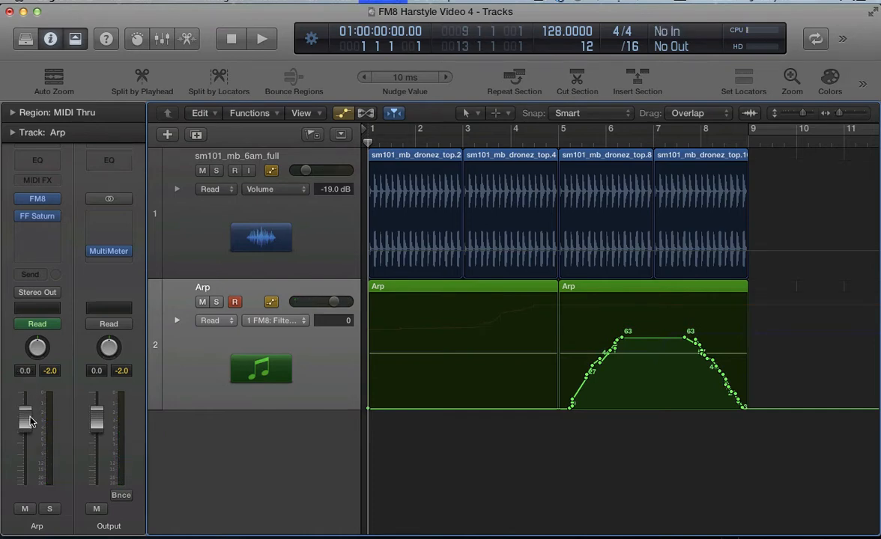
pyautogui.doubleClick(36, 199)
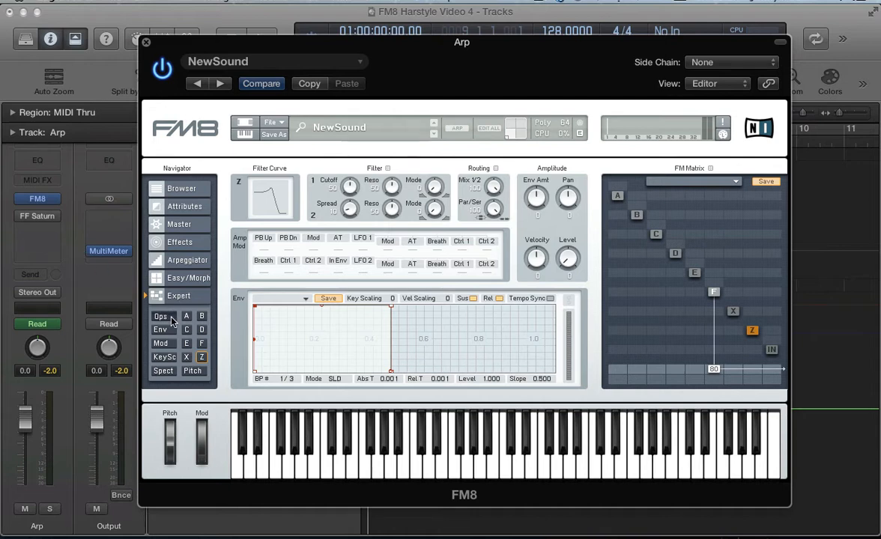
# On the Ops overview, switch two operators' waveforms from sine to Sawtooth.
pyautogui.click(160, 316)
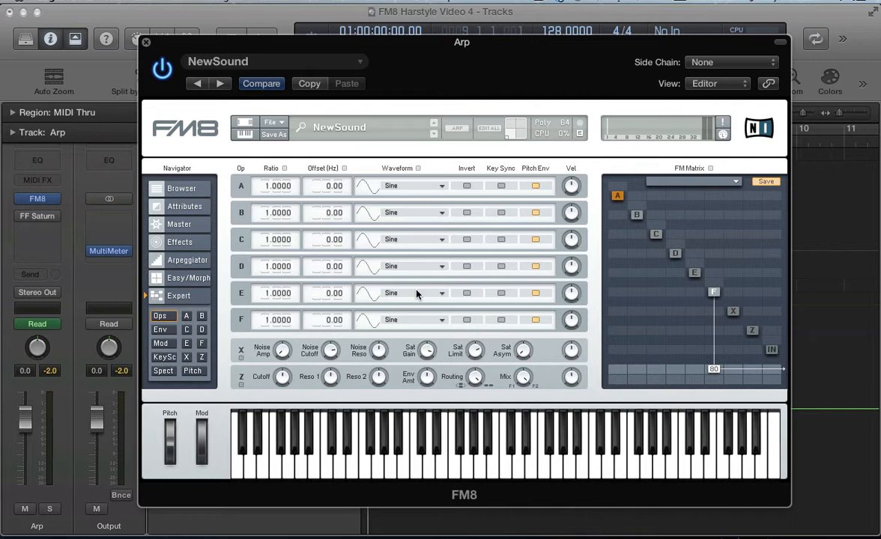
pyautogui.click(440, 185)
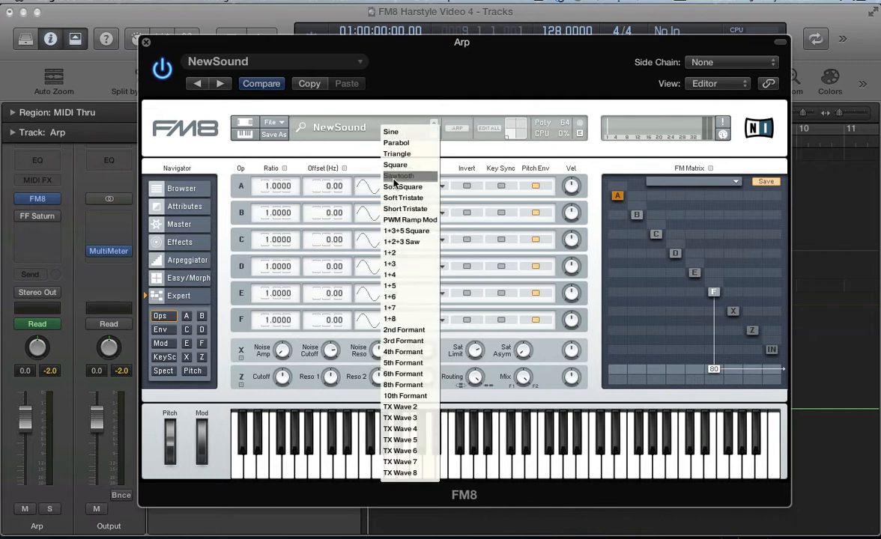
pyautogui.click(391, 131)
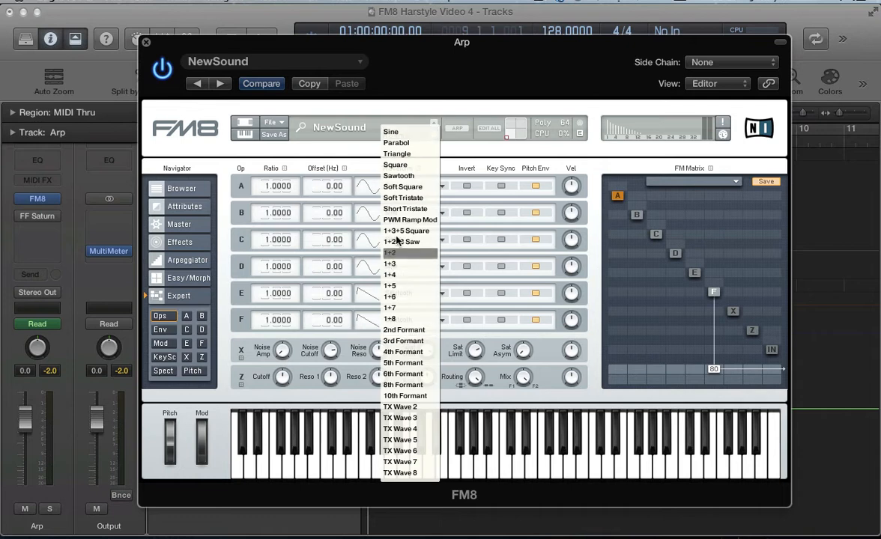
pyautogui.moveTo(390, 254)
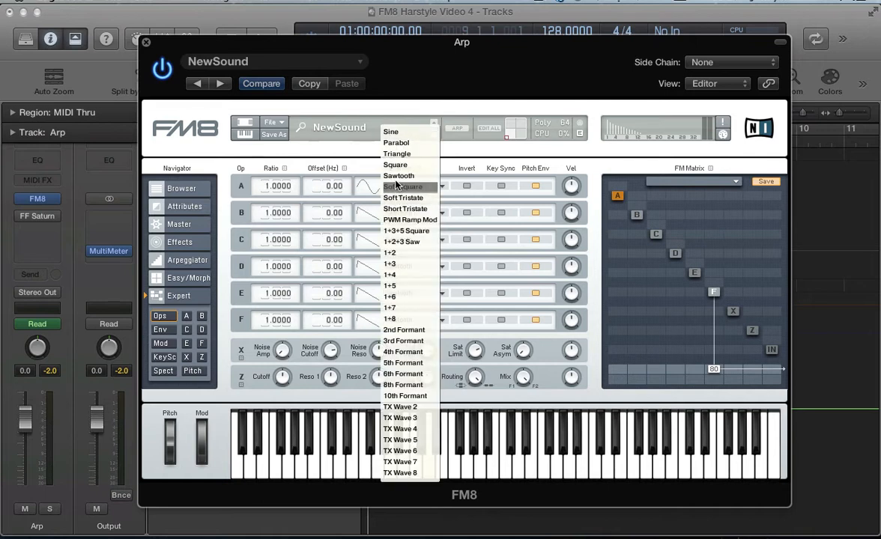
pyautogui.click(398, 176)
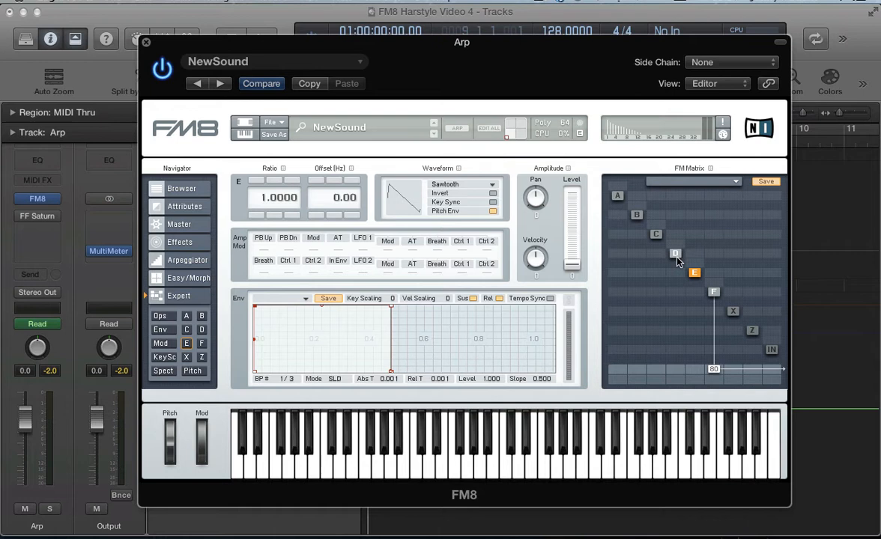
pyautogui.moveTo(619, 207)
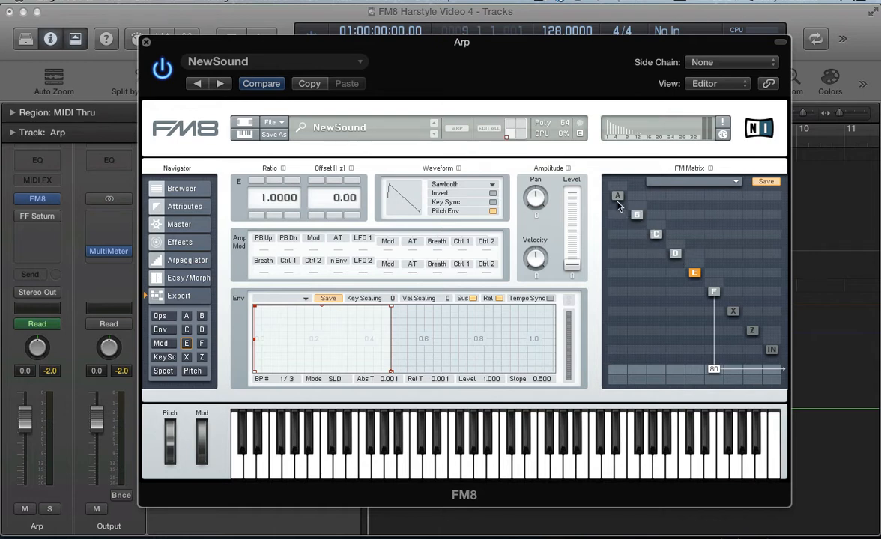
pyautogui.moveTo(711, 368)
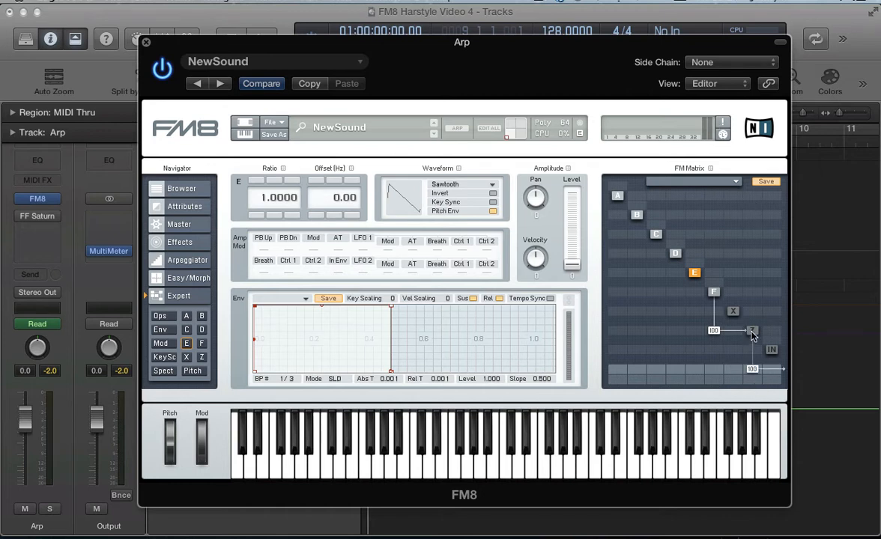
pyautogui.moveTo(637, 286)
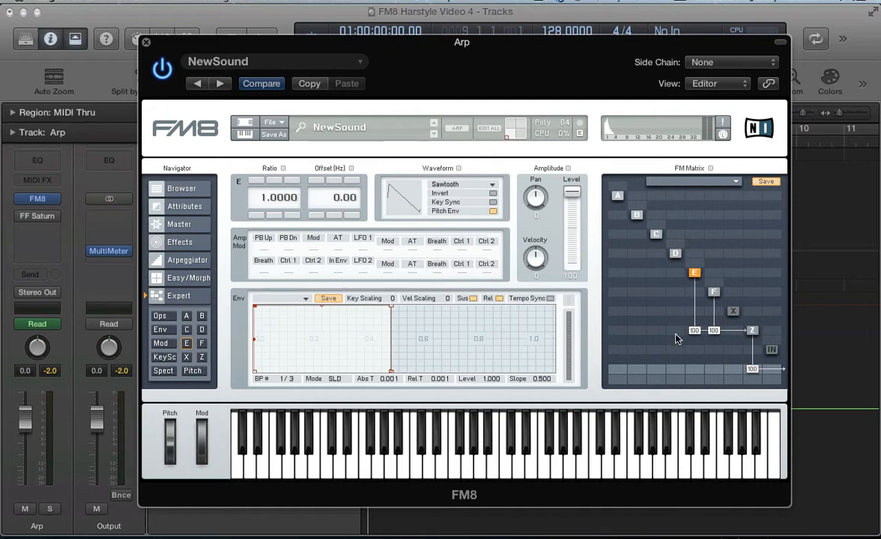
# Route the remaining operator into the Z filter at 100 and check the Z filter page.
pyautogui.click(656, 331)
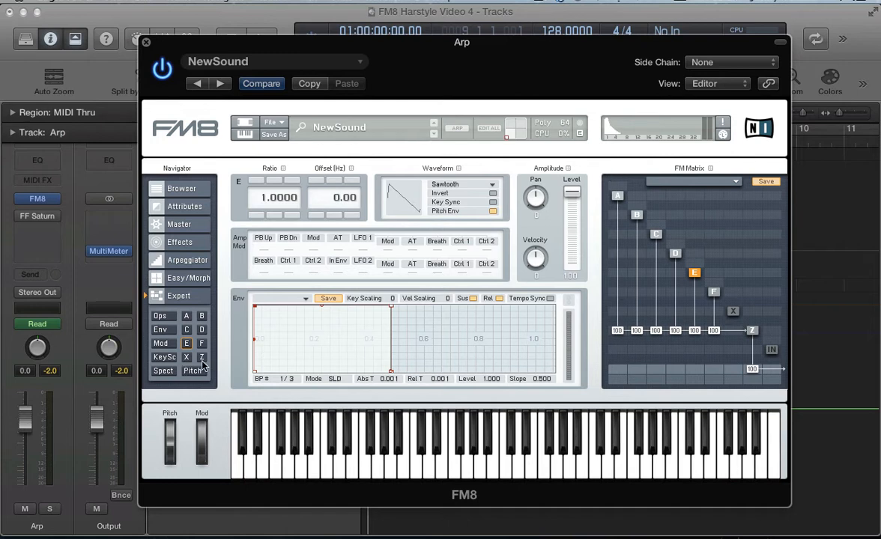
pyautogui.click(201, 357)
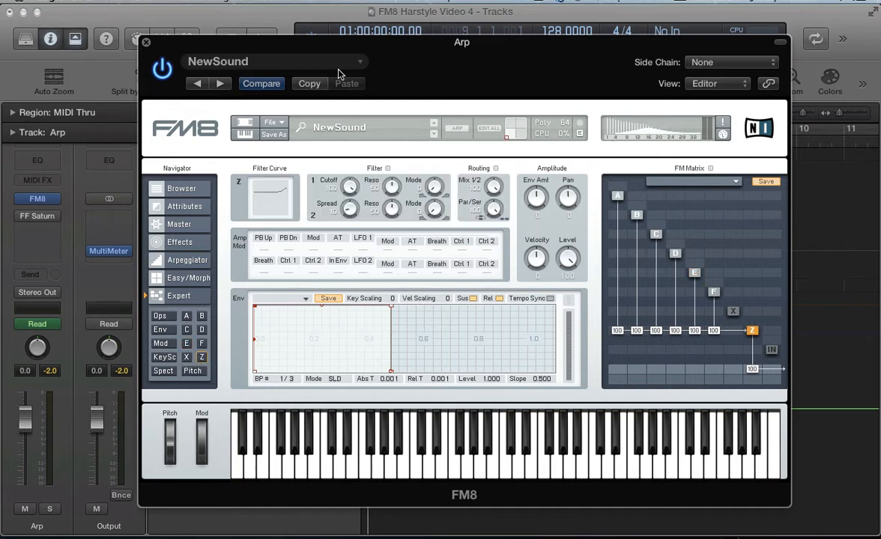
pyautogui.moveTo(63, 414)
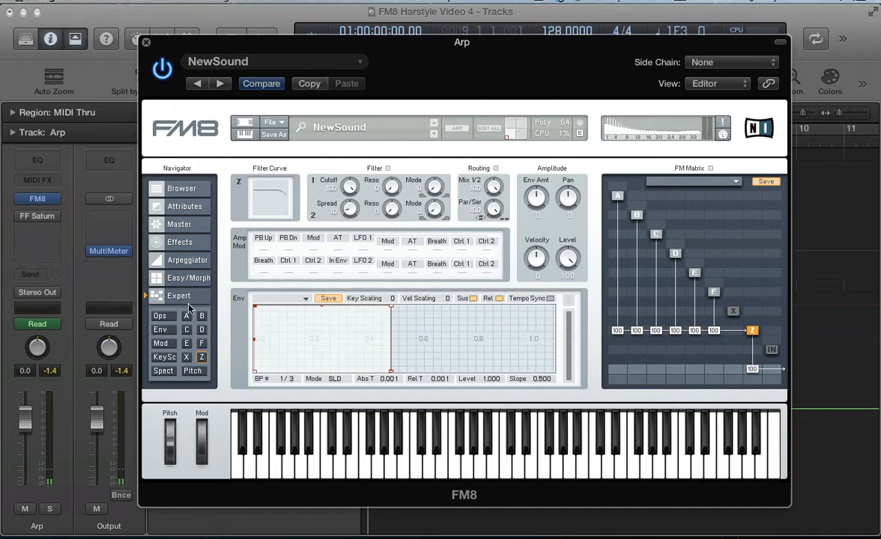
pyautogui.click(161, 316)
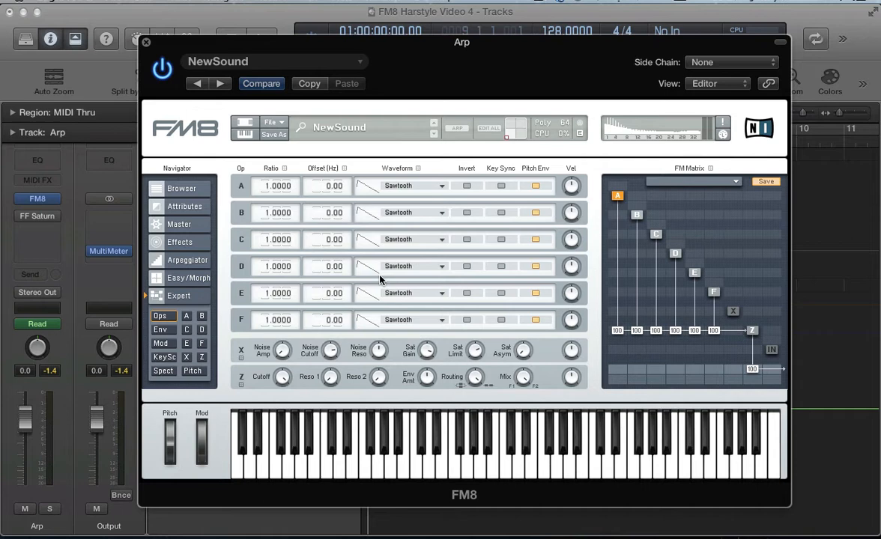
pyautogui.moveTo(274, 323)
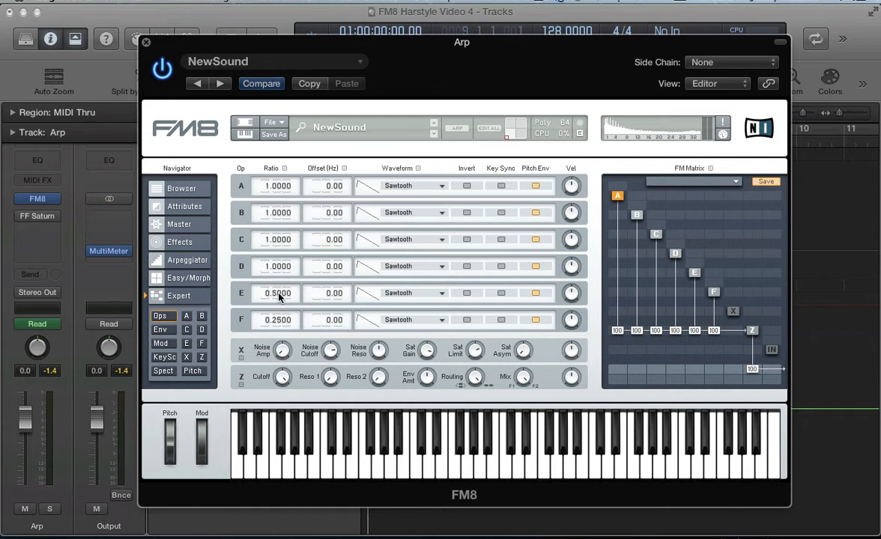
pyautogui.moveTo(268, 266)
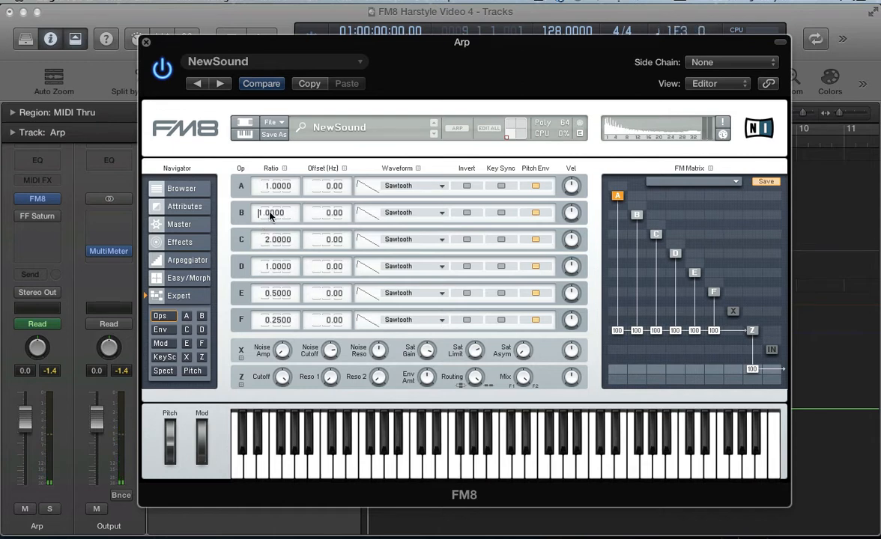
# Lower operator B's ratio to 0.75.
pyautogui.moveTo(277, 212); pyautogui.dragTo(277, 217)
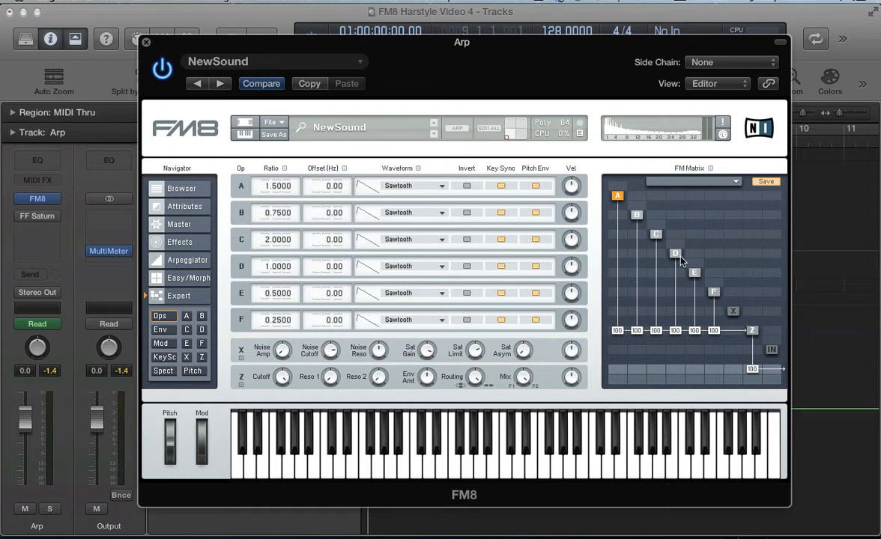
pyautogui.moveTo(708, 315)
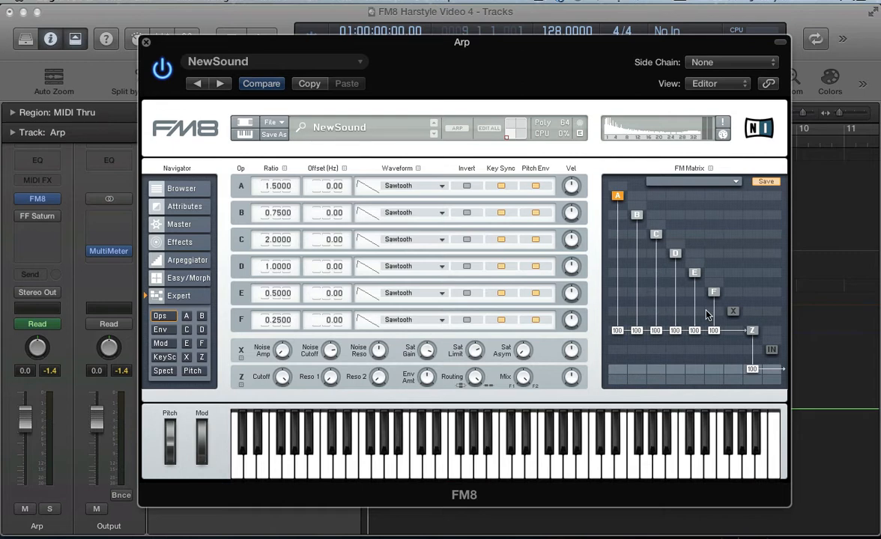
pyautogui.moveTo(708, 288)
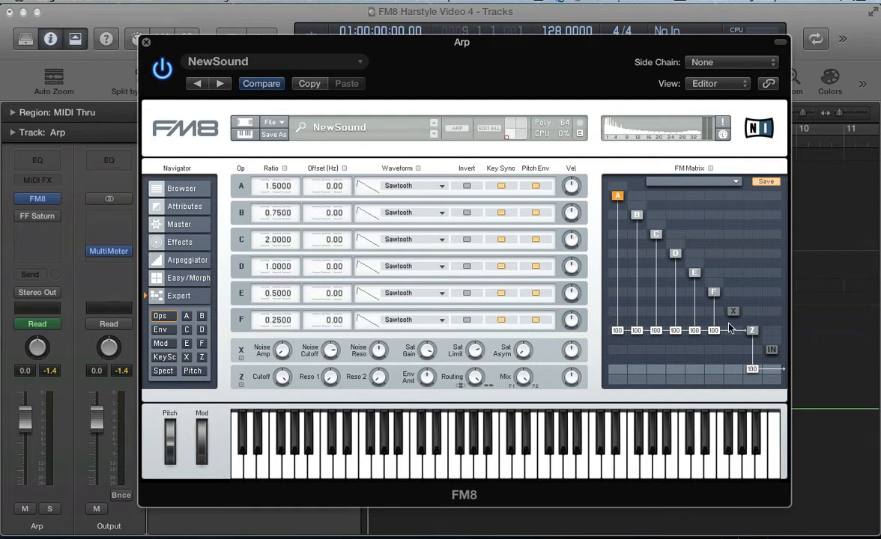
pyautogui.moveTo(697, 306)
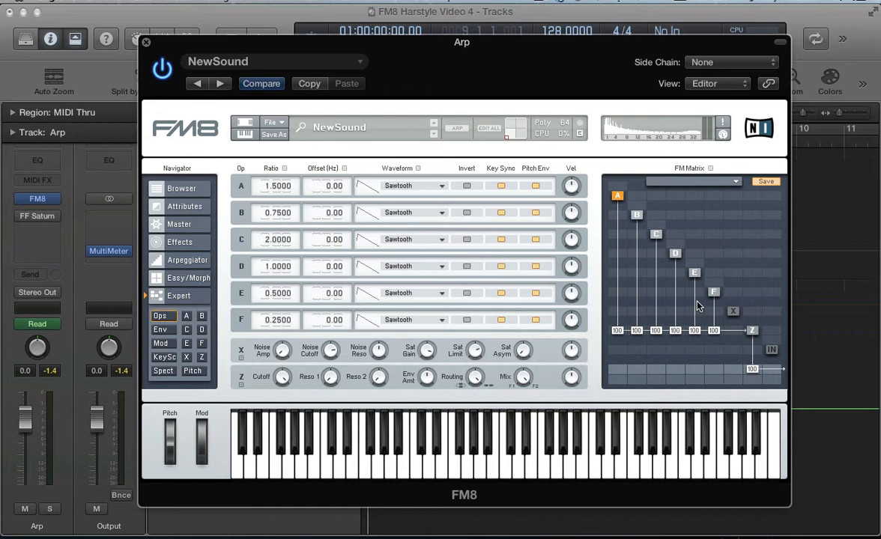
pyautogui.moveTo(717, 303)
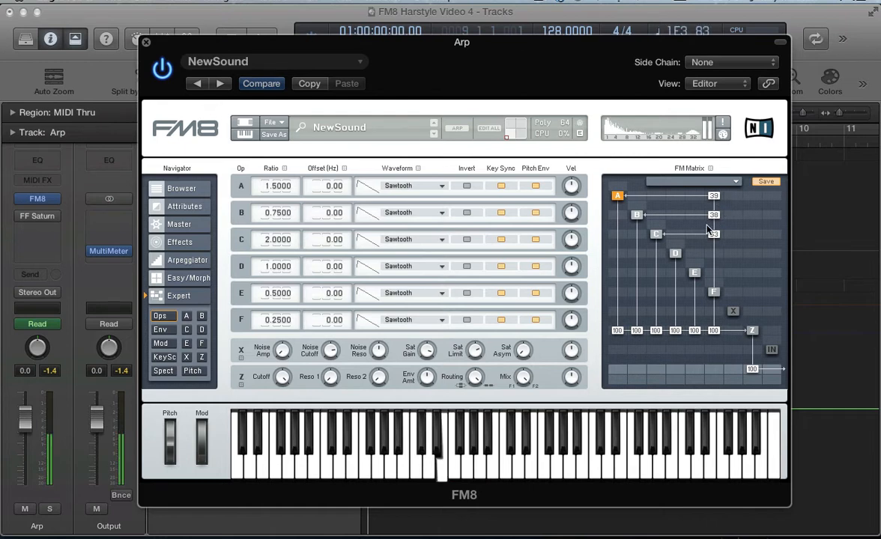
pyautogui.moveTo(697, 296)
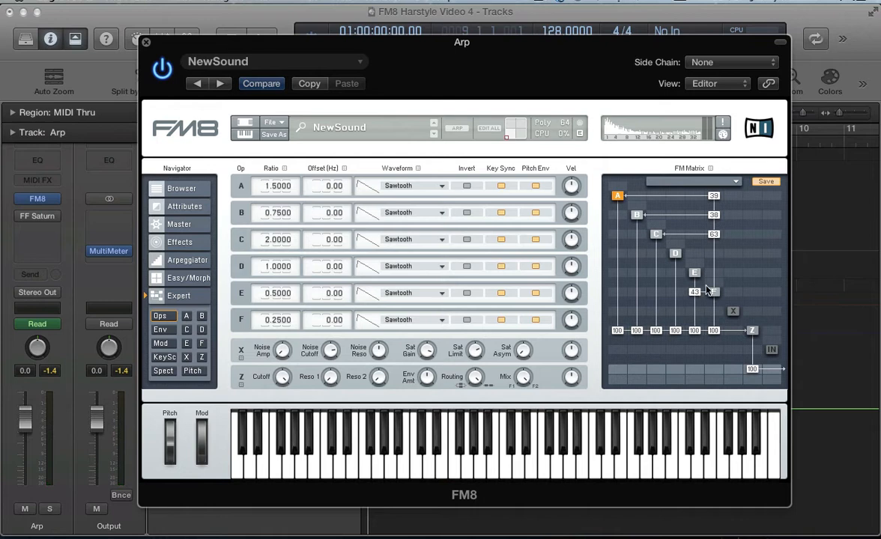
pyautogui.moveTo(628, 187)
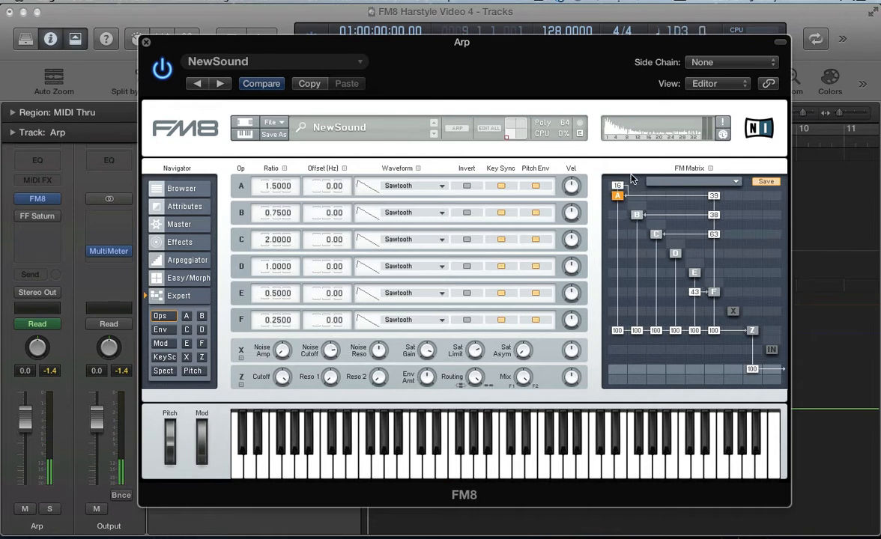
pyautogui.moveTo(637, 208)
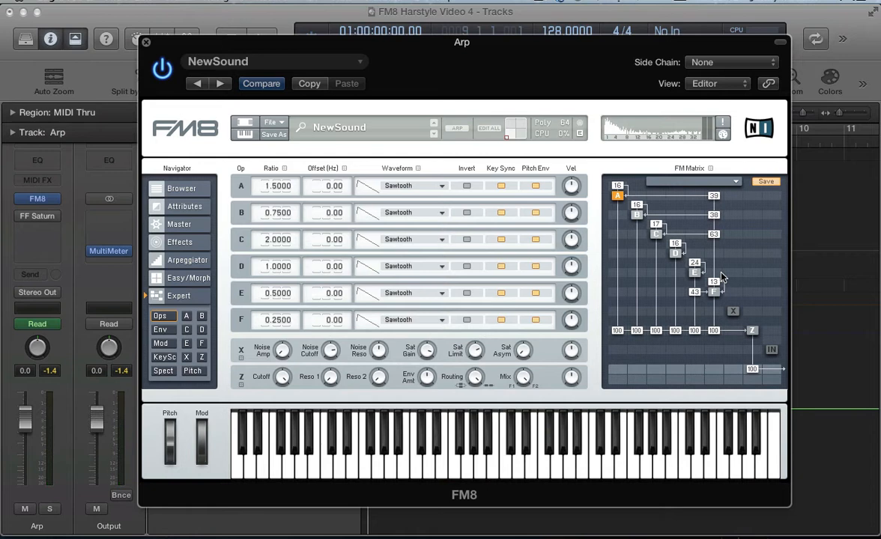
# Trim the Z filter's output level to 77 in the operator matrix.
pyautogui.click(180, 224)
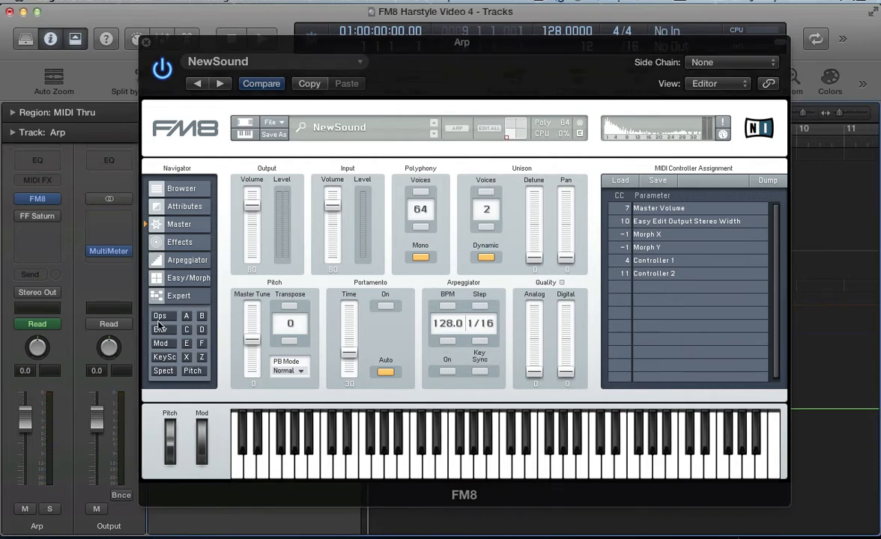
pyautogui.click(161, 316)
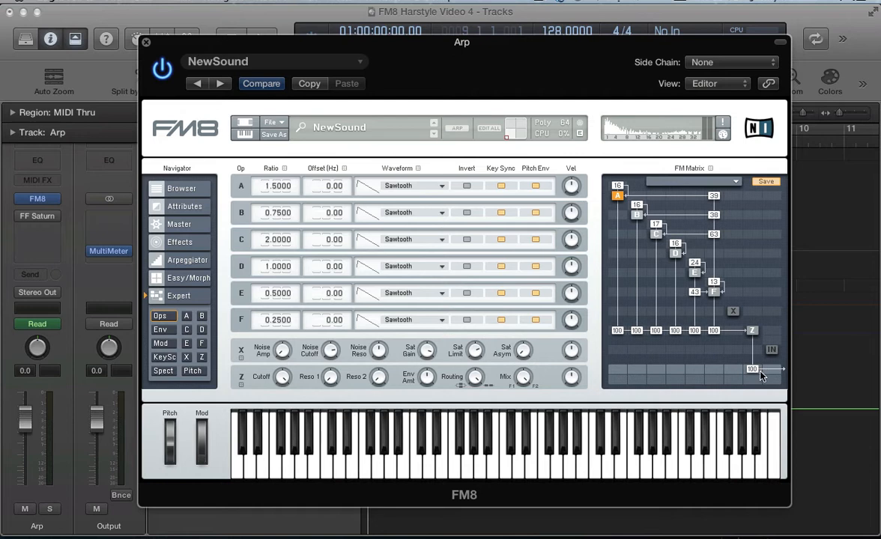
pyautogui.moveTo(753, 367); pyautogui.dragTo(752, 383)
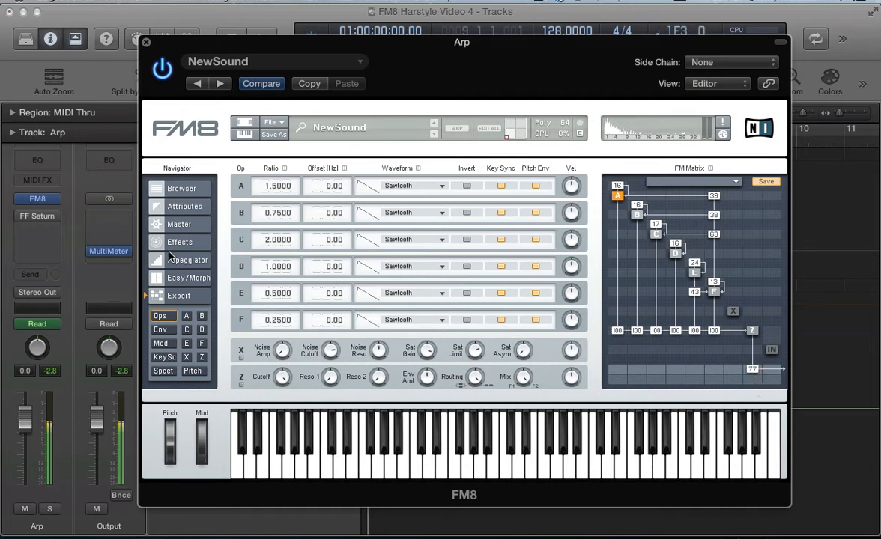
# Set the Master page's digital quality amount to 74.
pyautogui.click(179, 224)
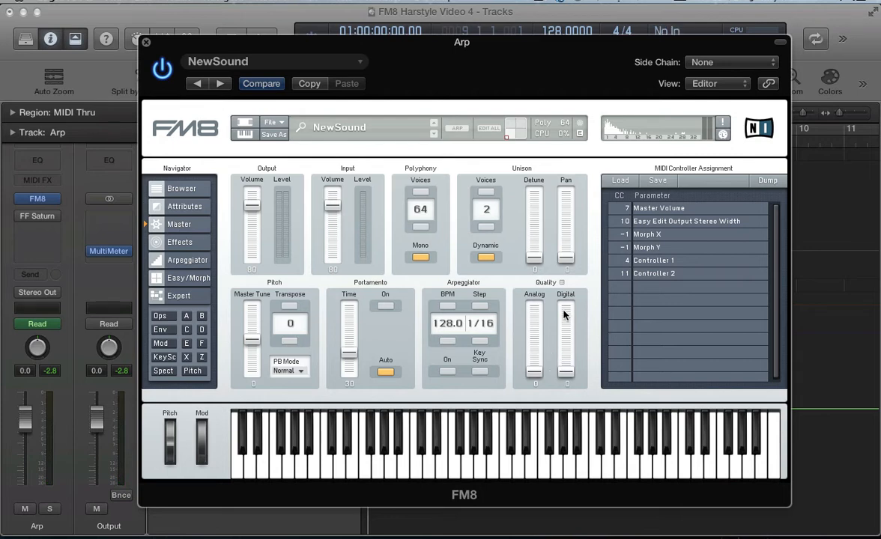
pyautogui.moveTo(566, 388)
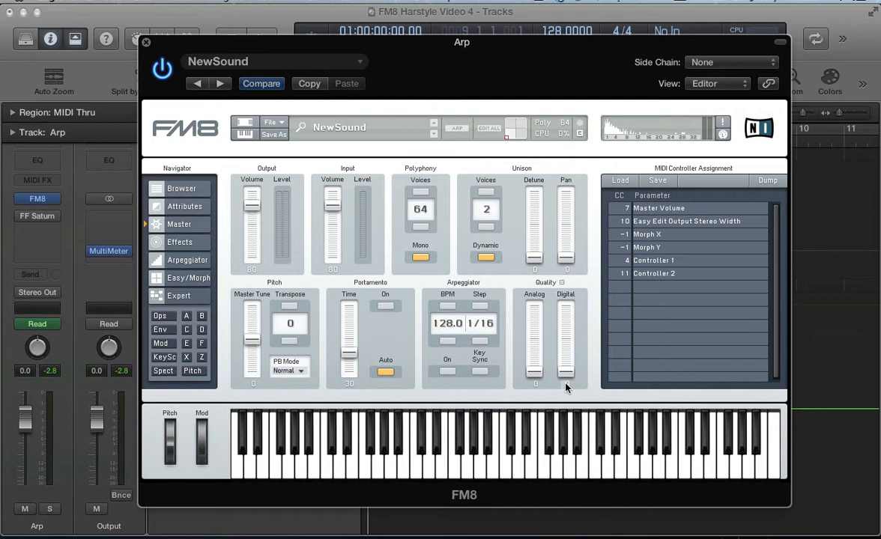
pyautogui.moveTo(565, 383); pyautogui.dragTo(566, 334)
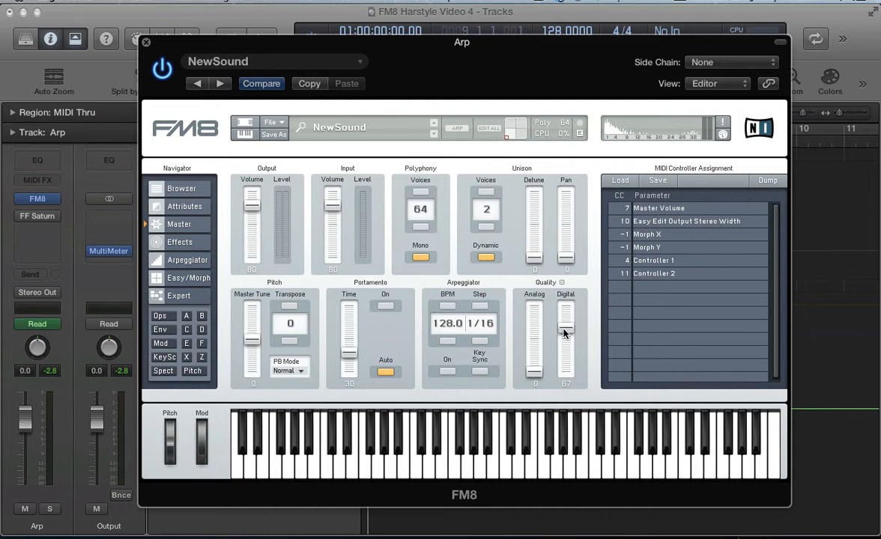
pyautogui.moveTo(566, 334); pyautogui.dragTo(566, 311)
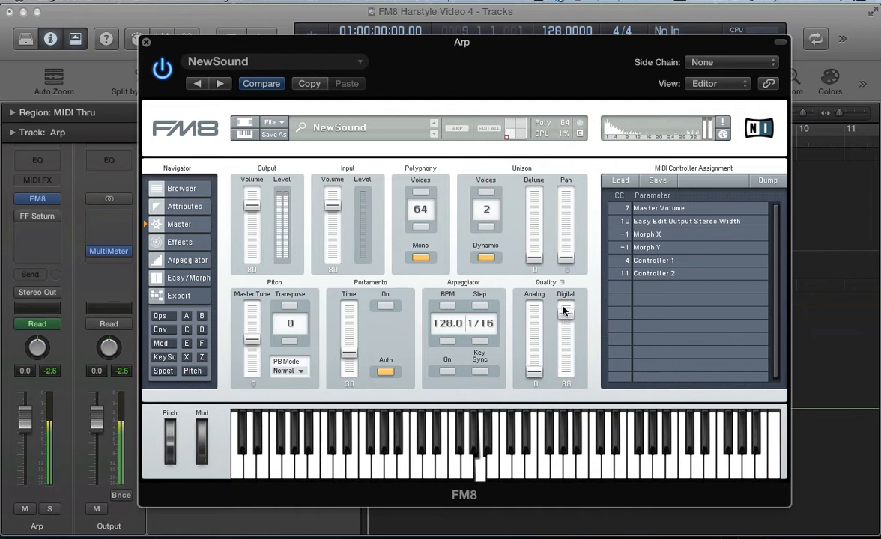
pyautogui.moveTo(566, 311); pyautogui.dragTo(565, 326)
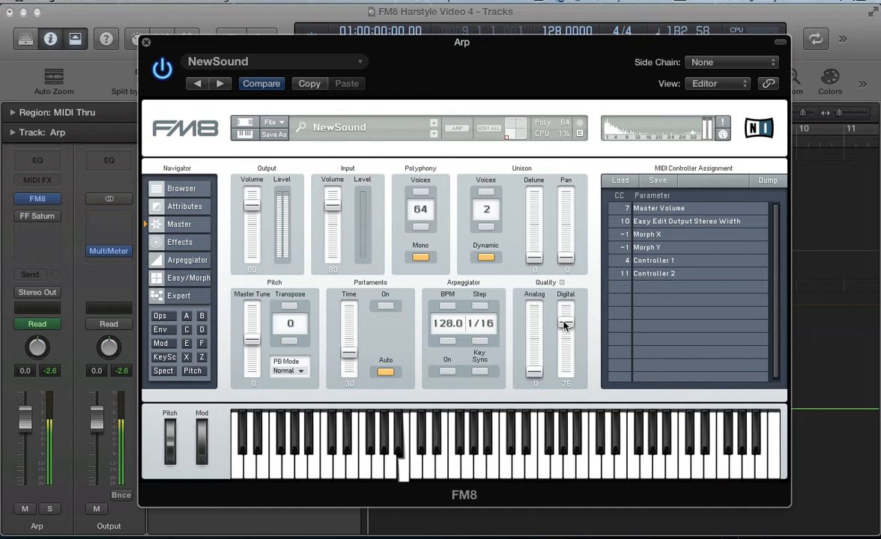
pyautogui.moveTo(566, 329); pyautogui.dragTo(565, 333)
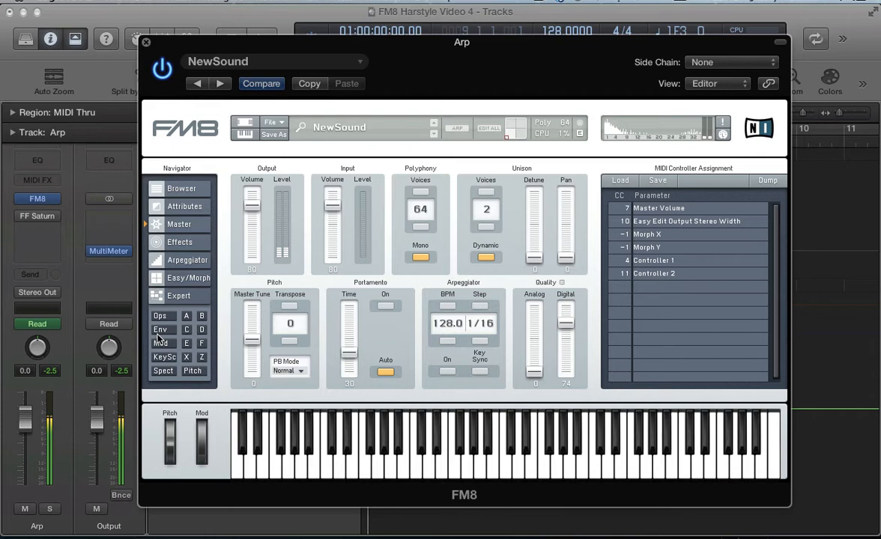
# Extend the arpeggiator pattern to 16 steps and close the FM8 window.
pyautogui.click(187, 260)
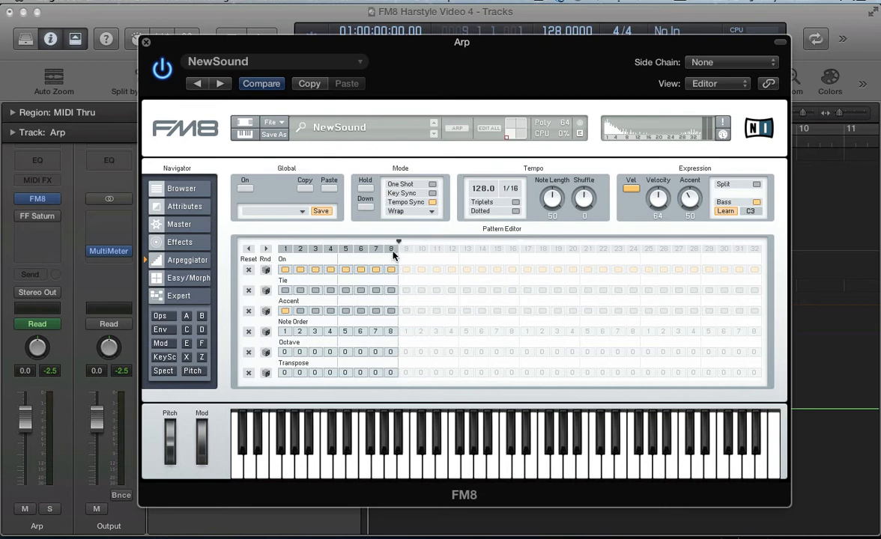
pyautogui.moveTo(504, 247)
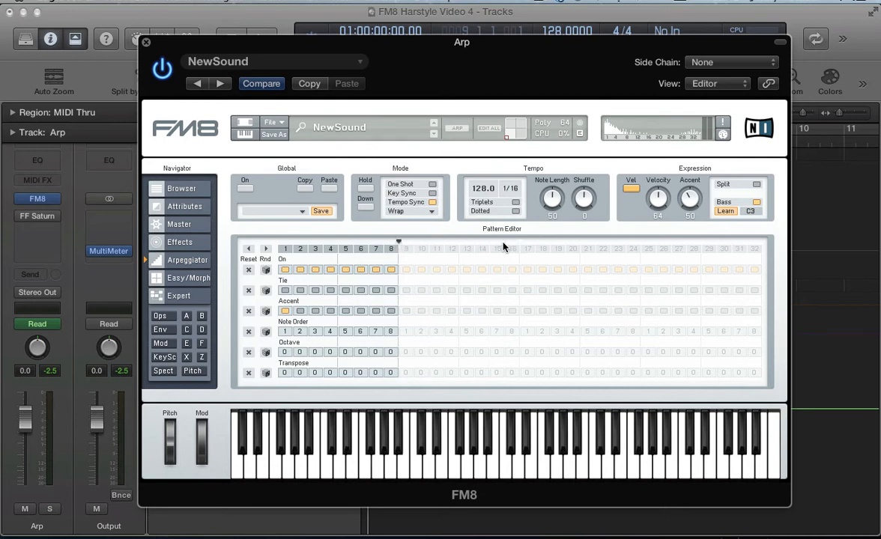
pyautogui.moveTo(398, 242)
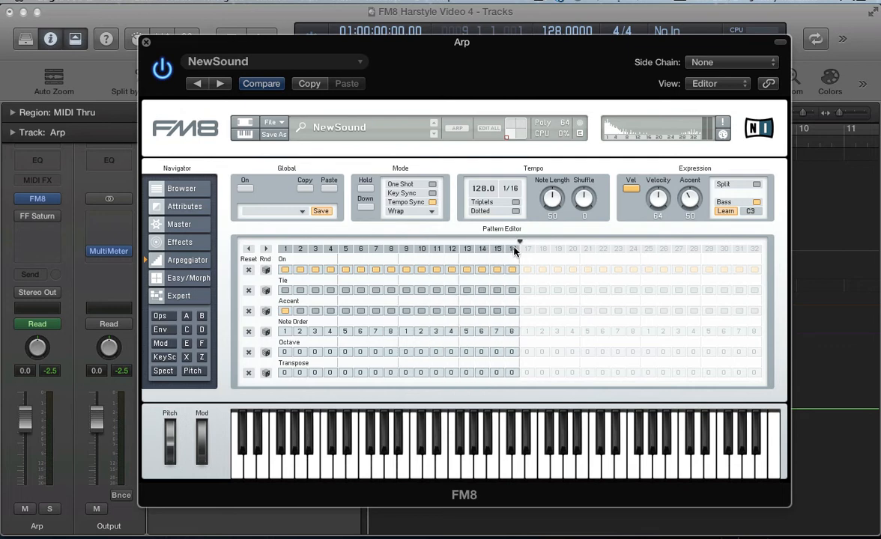
pyautogui.click(146, 42)
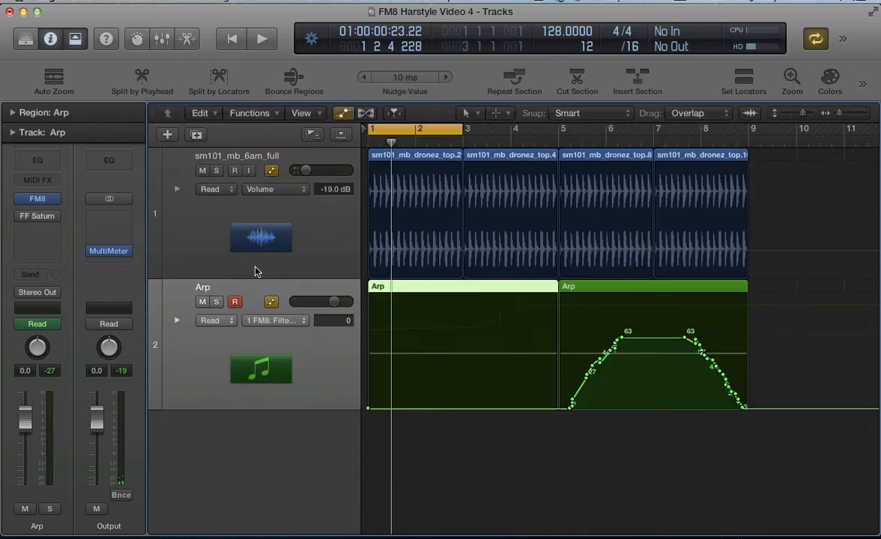
# Start and stop playback to audition the new 16-step arpeggio.
pyautogui.click(261, 38)
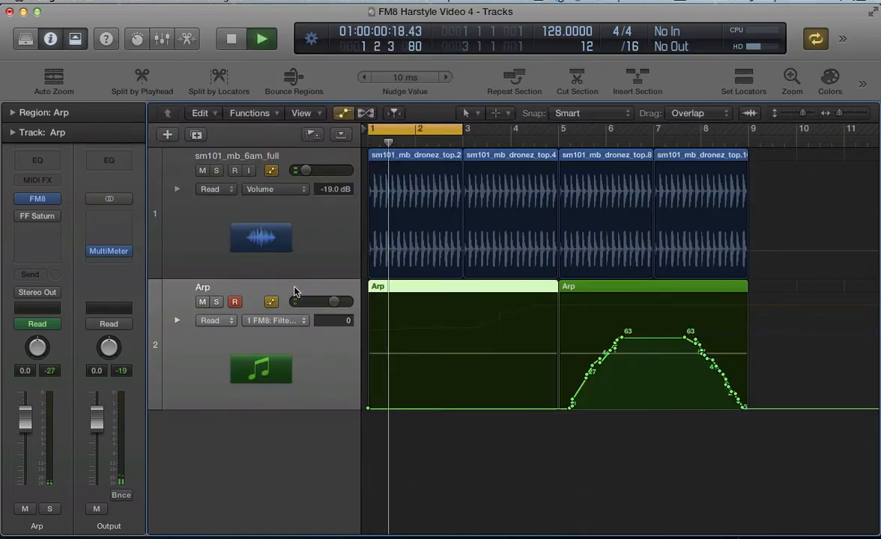
pyautogui.click(261, 38)
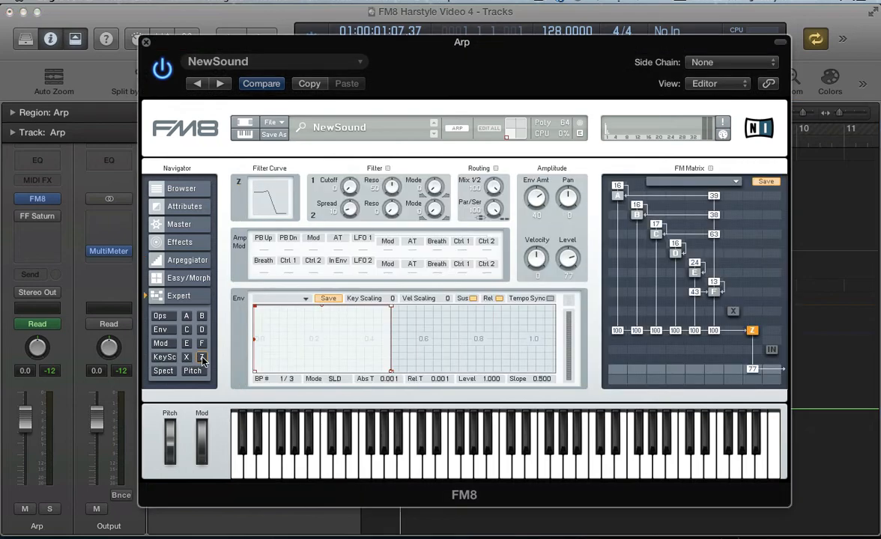
# Review the Z filter settings, then bring up the arpeggiator's 16-step pattern page.
pyautogui.click(145, 42)
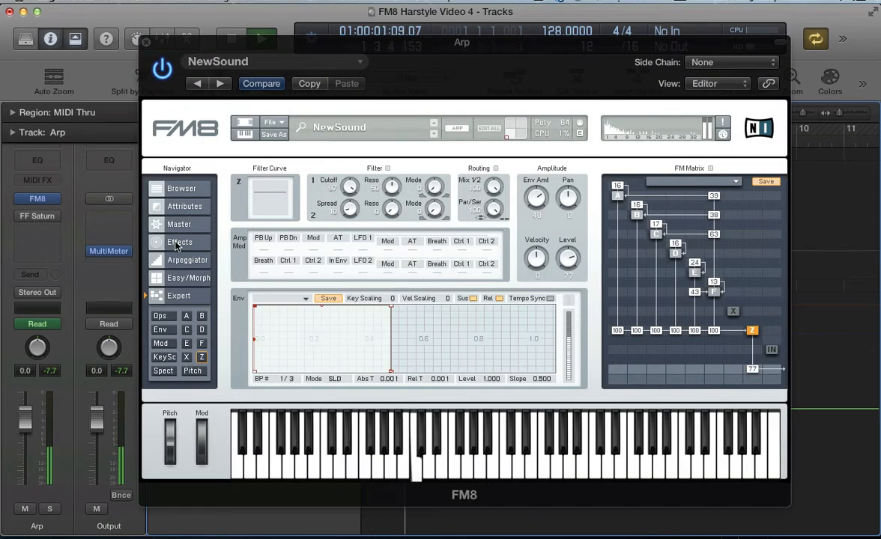
pyautogui.click(187, 260)
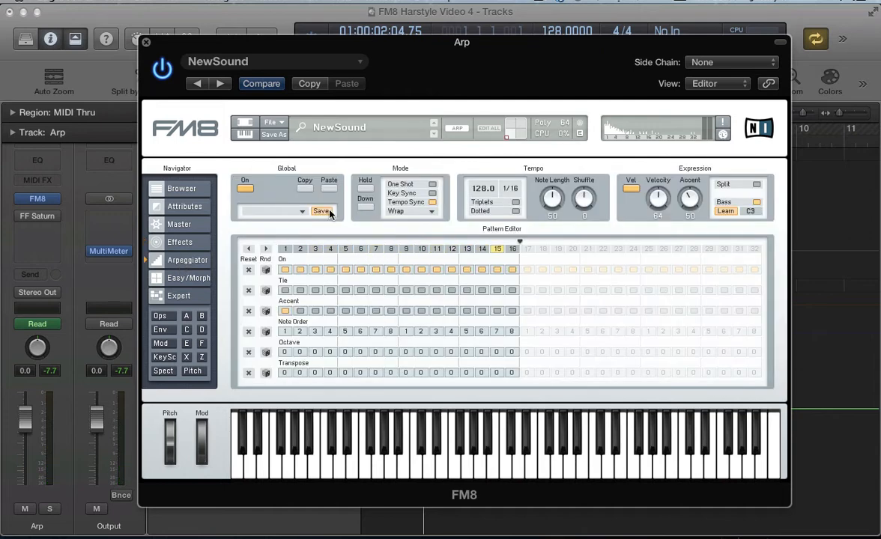
pyautogui.moveTo(359, 188)
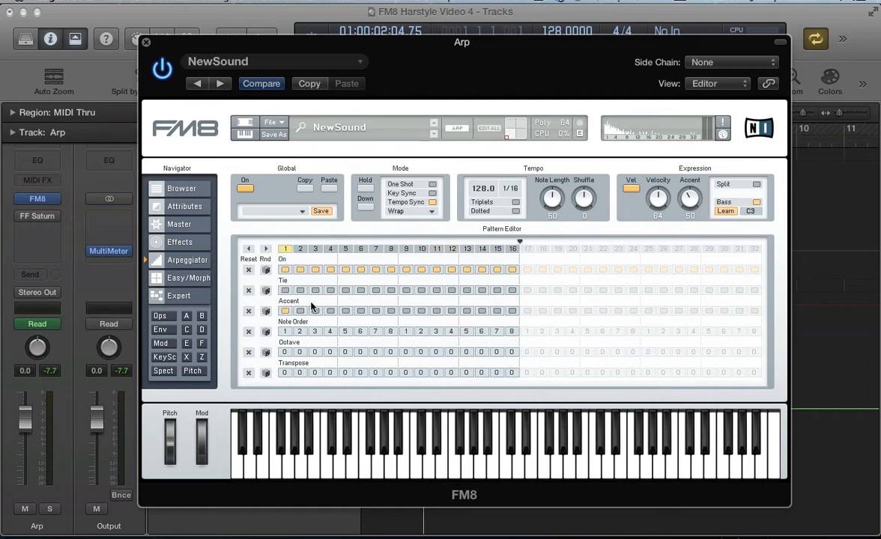
# Add ties on several pattern steps and clear the accent step.
pyautogui.click(299, 248)
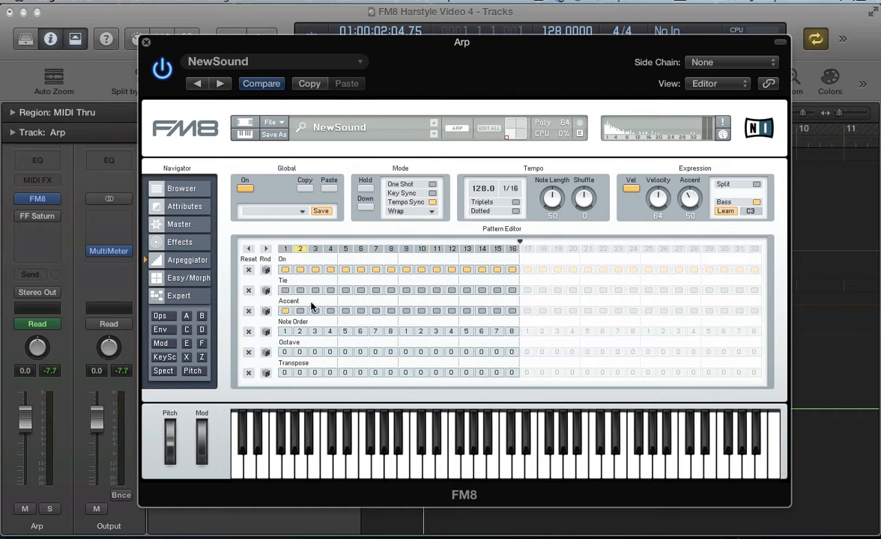
pyautogui.click(314, 248)
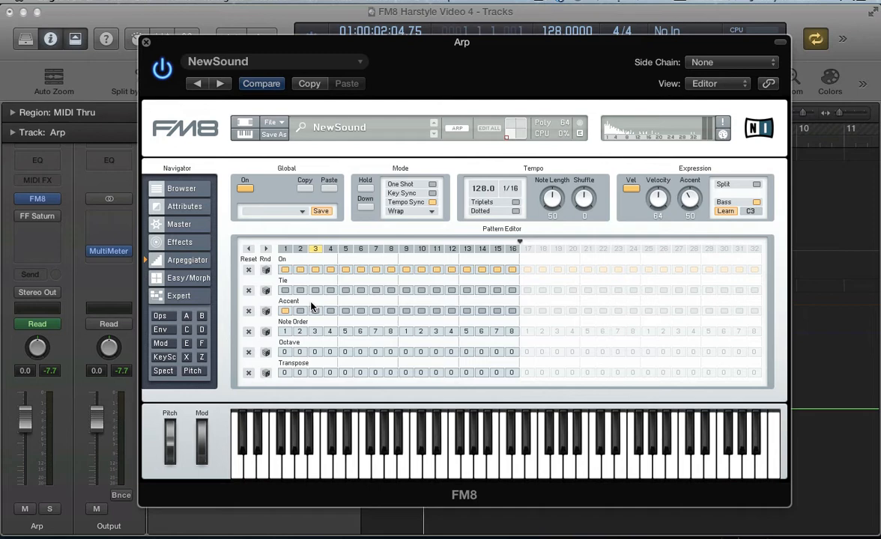
pyautogui.click(284, 310)
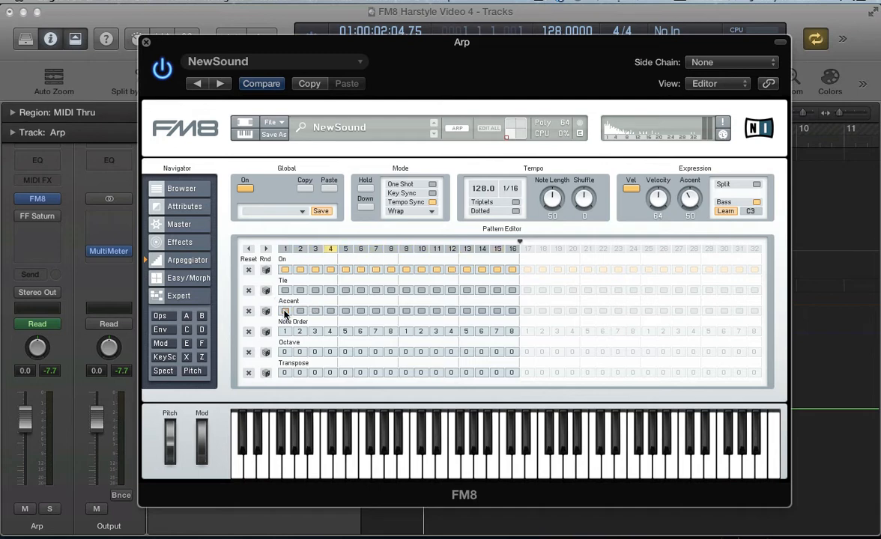
pyautogui.click(345, 248)
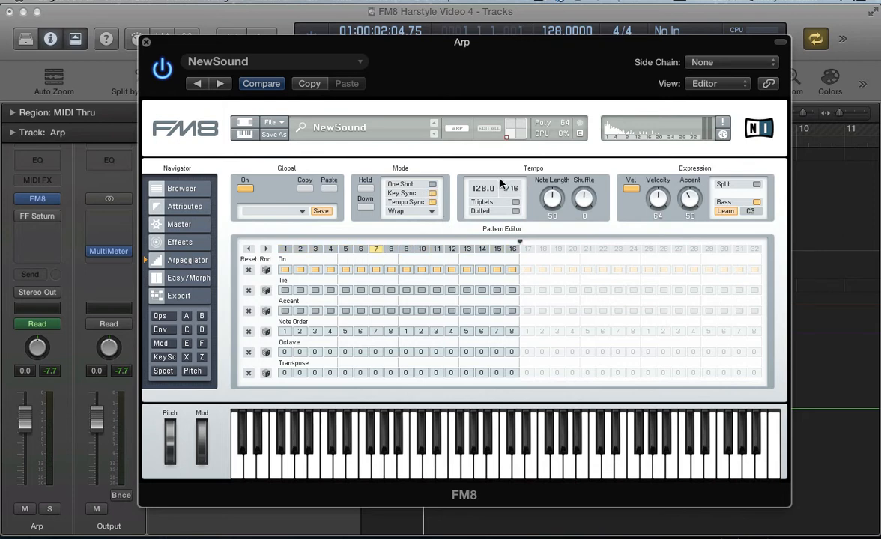
# Set the arpeggiator note length to 15.
pyautogui.moveTo(551, 199); pyautogui.dragTo(547, 206)
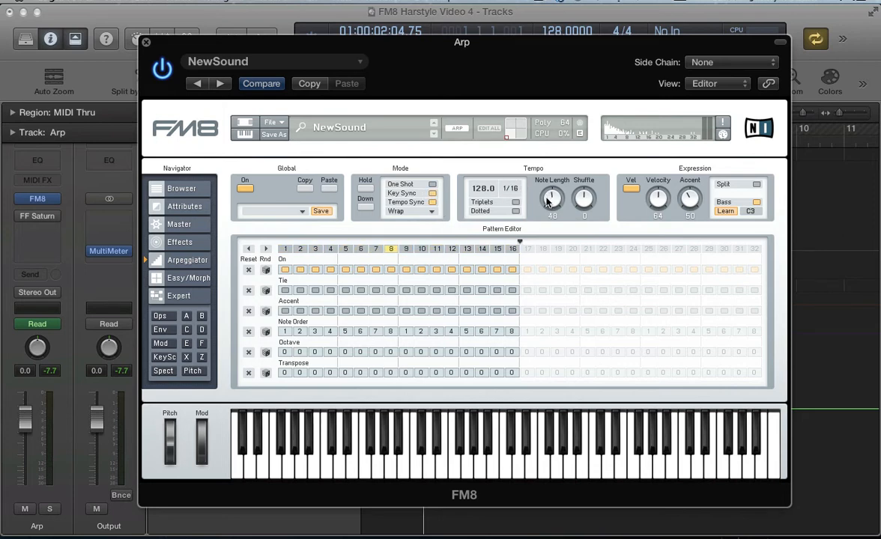
pyautogui.moveTo(551, 198); pyautogui.dragTo(551, 217)
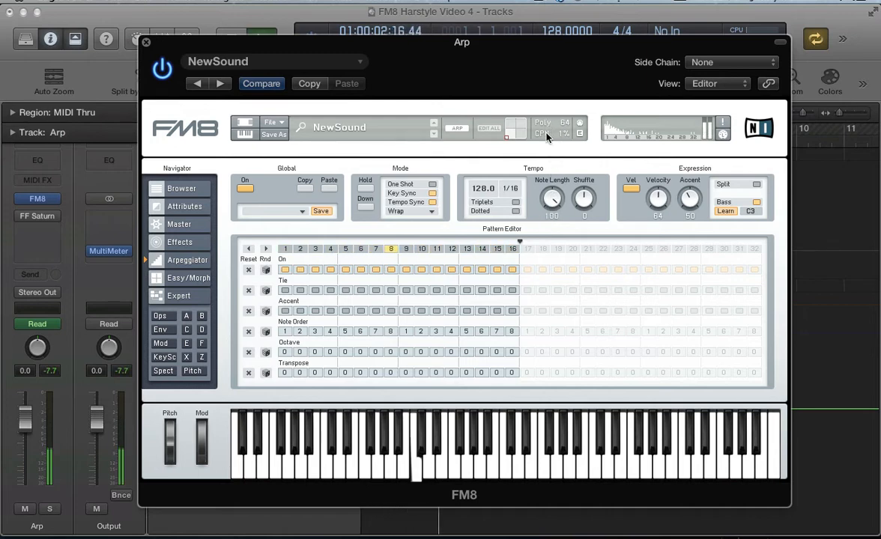
pyautogui.moveTo(553, 198); pyautogui.dragTo(553, 218)
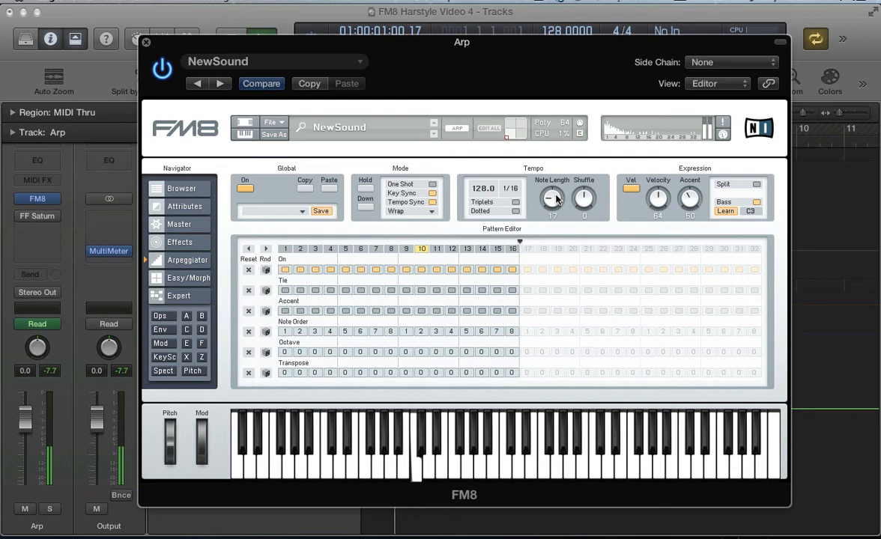
pyautogui.moveTo(552, 195); pyautogui.dragTo(552, 210)
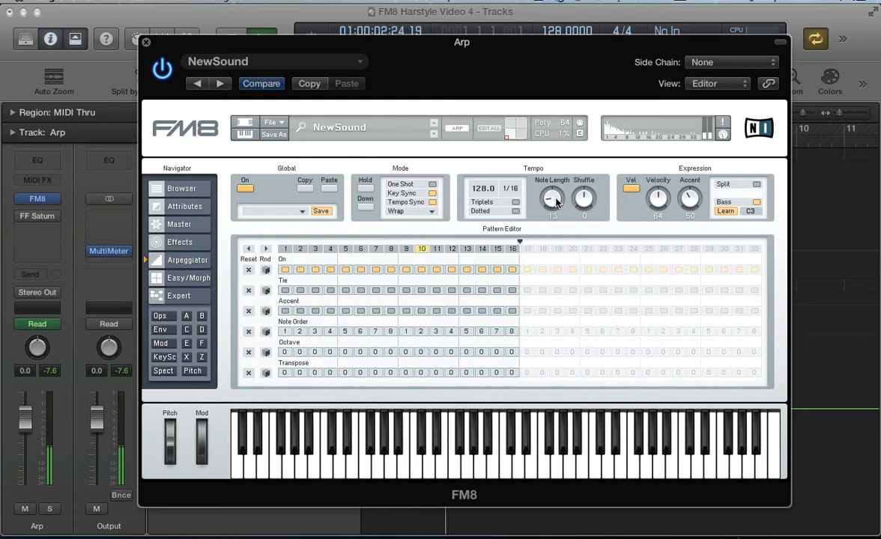
pyautogui.moveTo(552, 197); pyautogui.dragTo(552, 191)
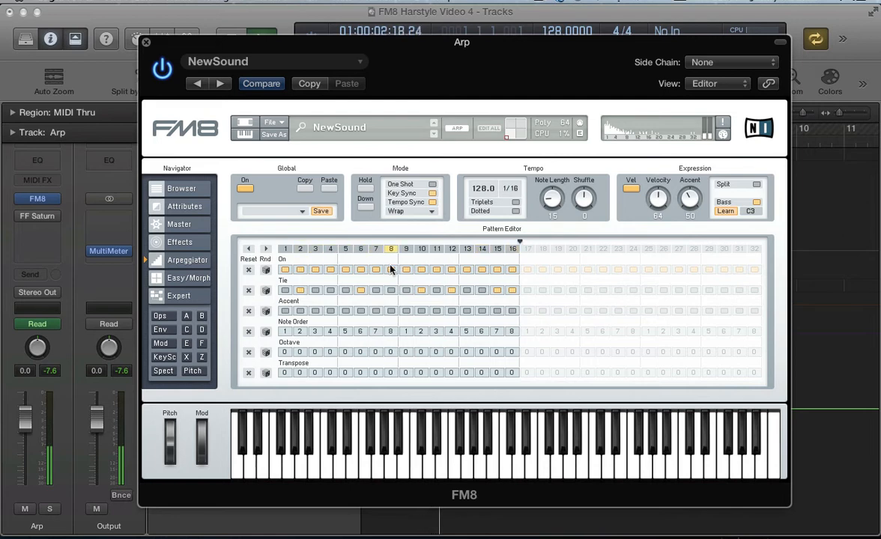
# Set three steps in the arpeggio pattern's Octave row to 1.
pyautogui.click(314, 353)
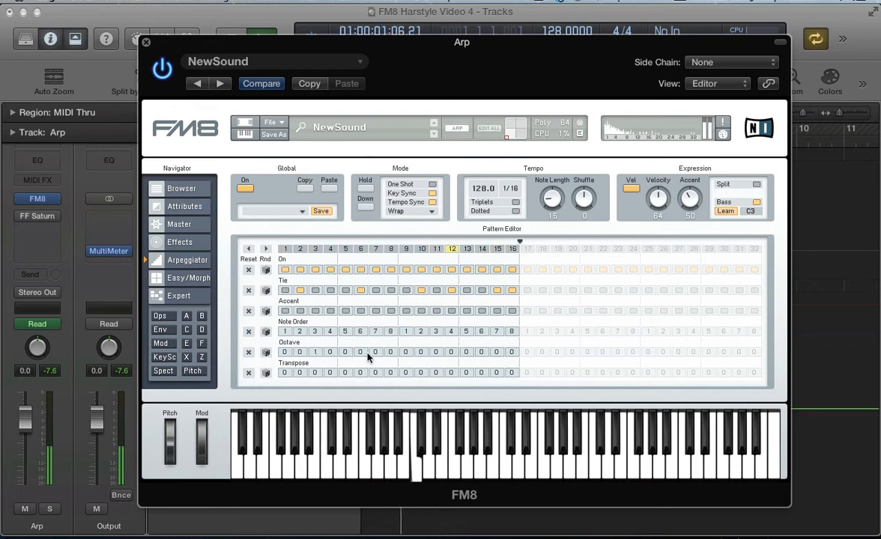
pyautogui.click(360, 352)
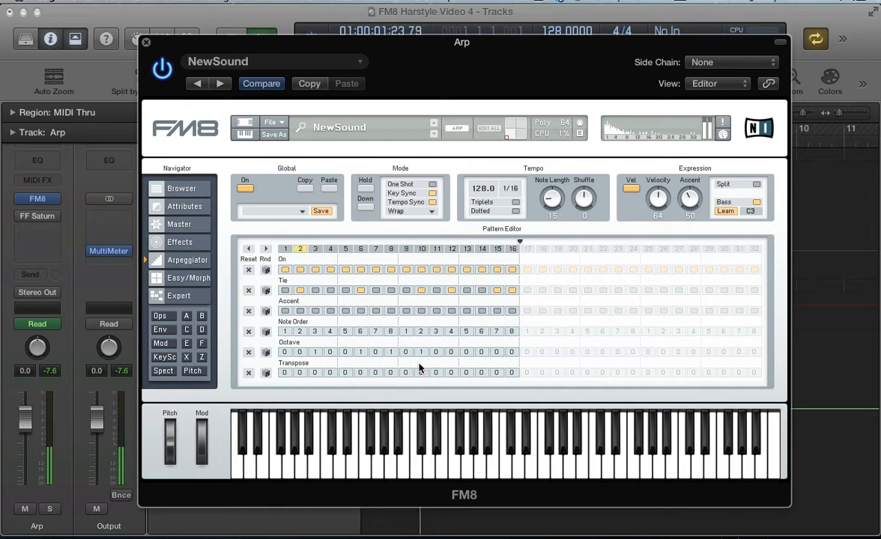
pyautogui.click(465, 352)
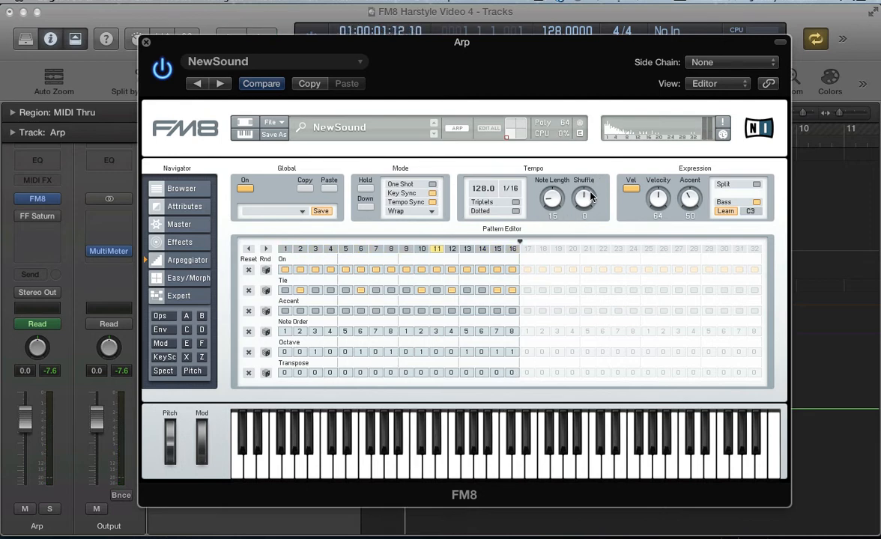
pyautogui.moveTo(585, 199); pyautogui.dragTo(584, 187)
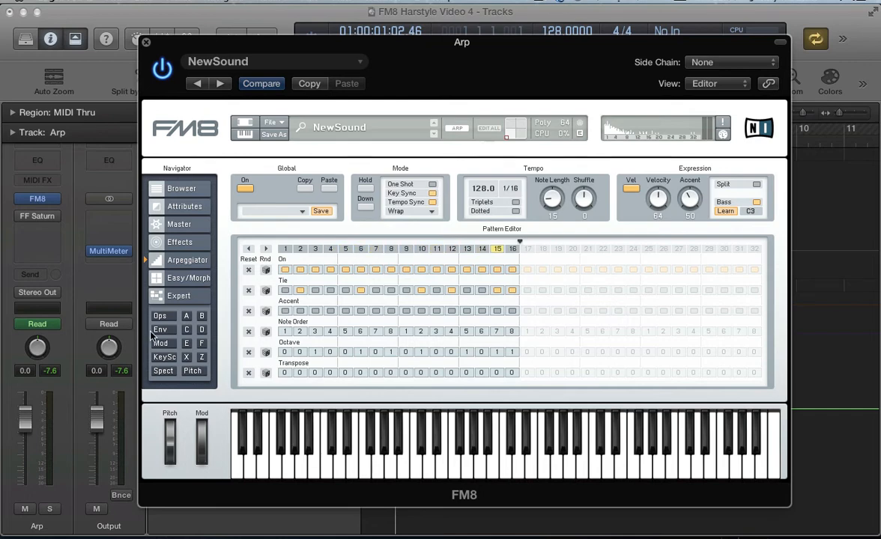
# In Expert > Z, reshape the filter envelope breakpoints for a short decay and lower cutoff to 0.
pyautogui.click(145, 42)
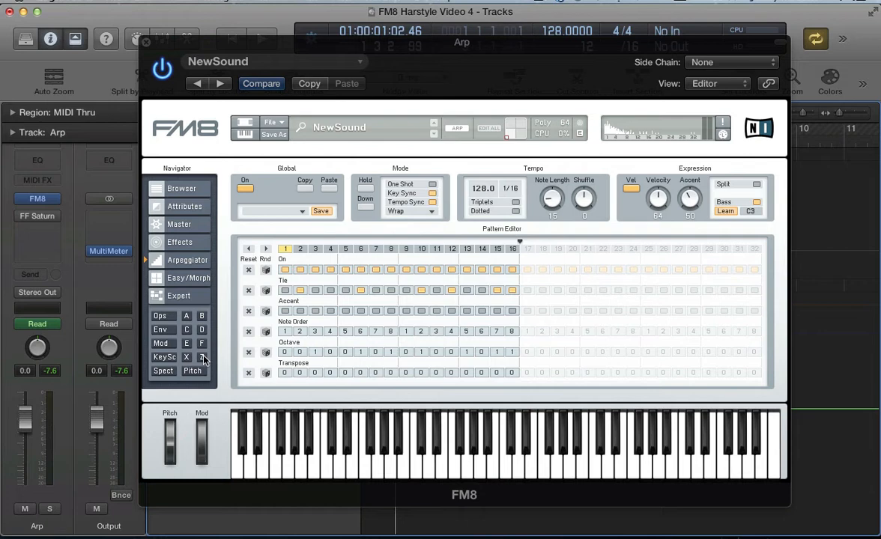
pyautogui.click(178, 295)
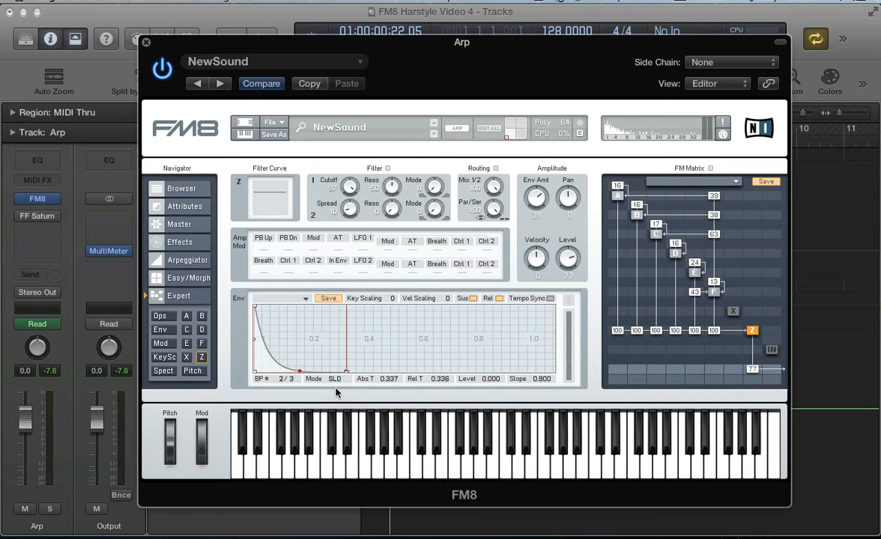
pyautogui.moveTo(346, 368); pyautogui.dragTo(346, 362)
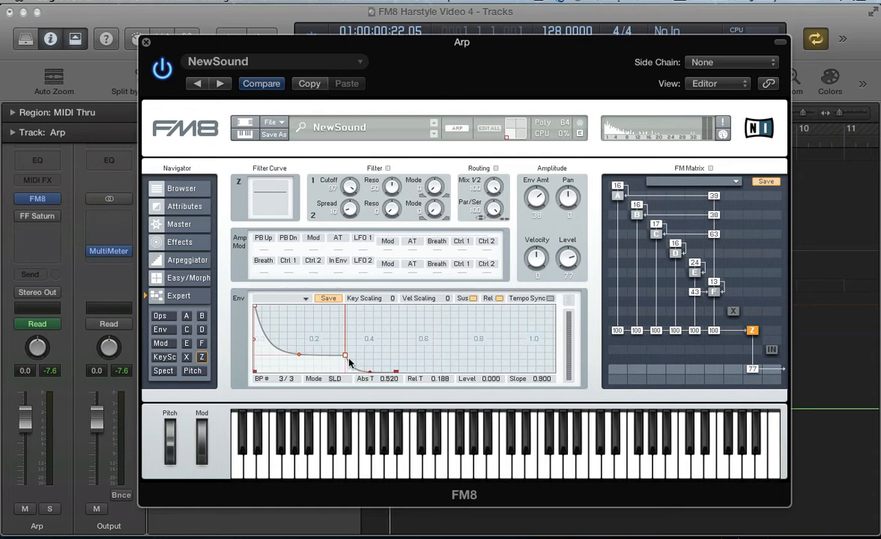
pyautogui.moveTo(345, 355); pyautogui.dragTo(337, 378)
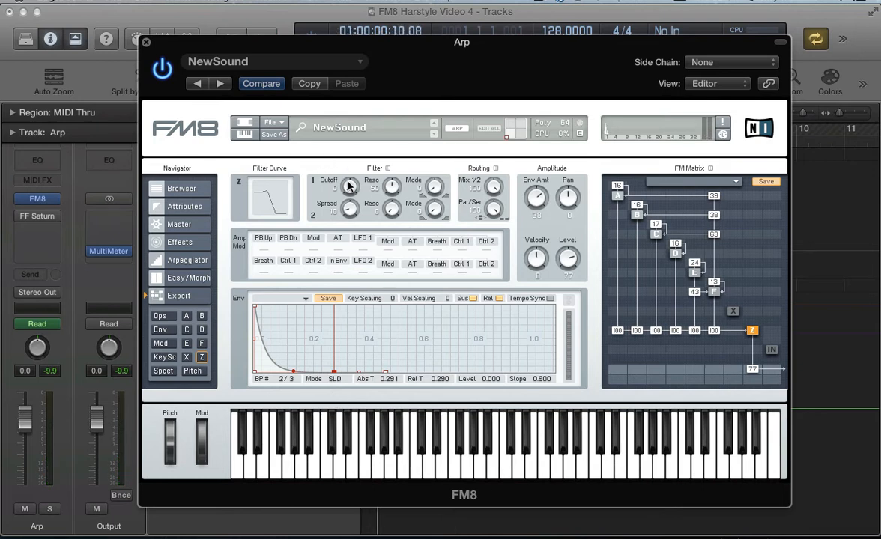
pyautogui.moveTo(394, 189)
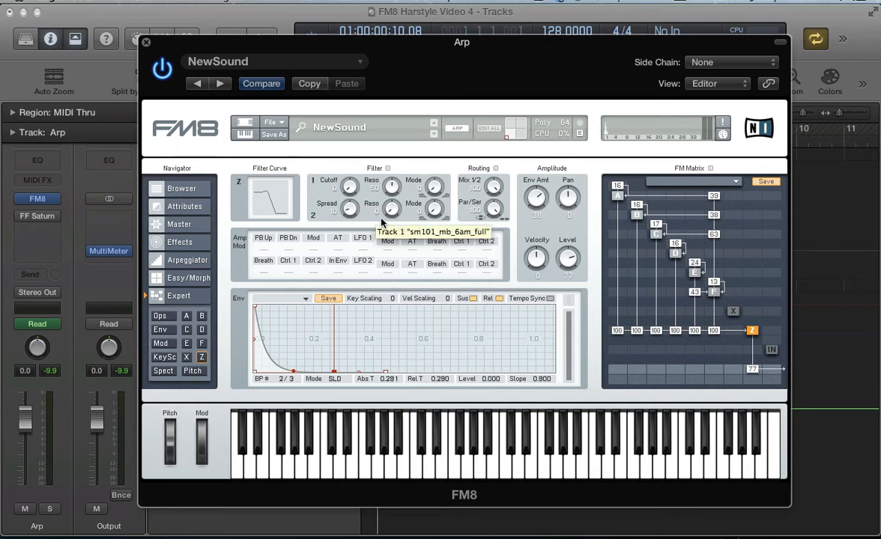
pyautogui.moveTo(375, 214)
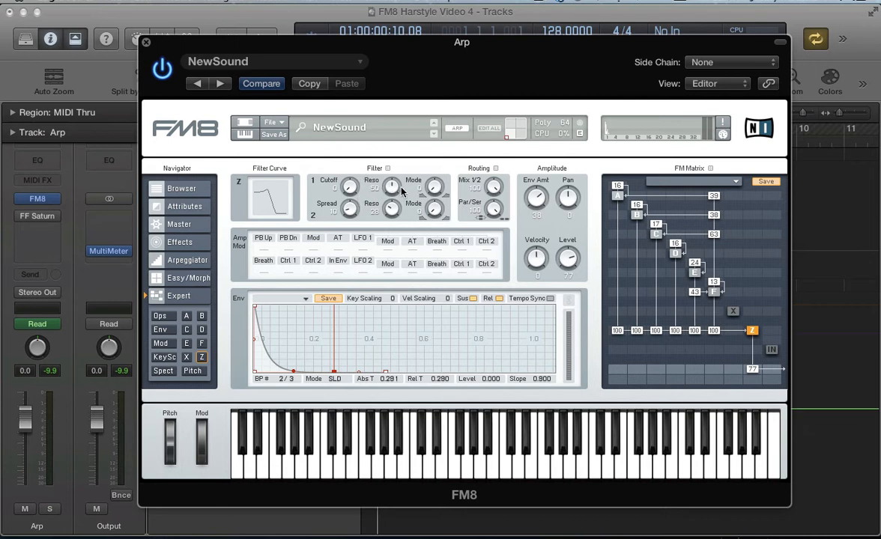
pyautogui.moveTo(329, 210)
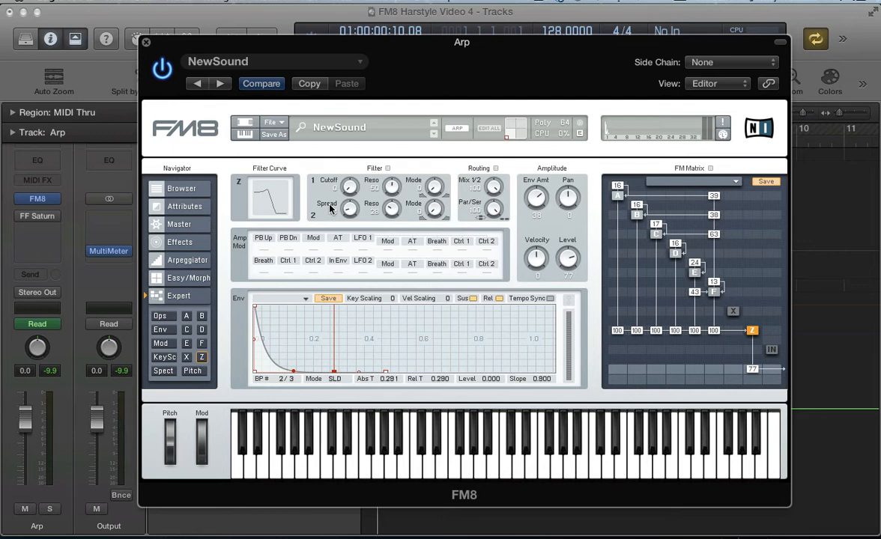
pyautogui.moveTo(553, 195)
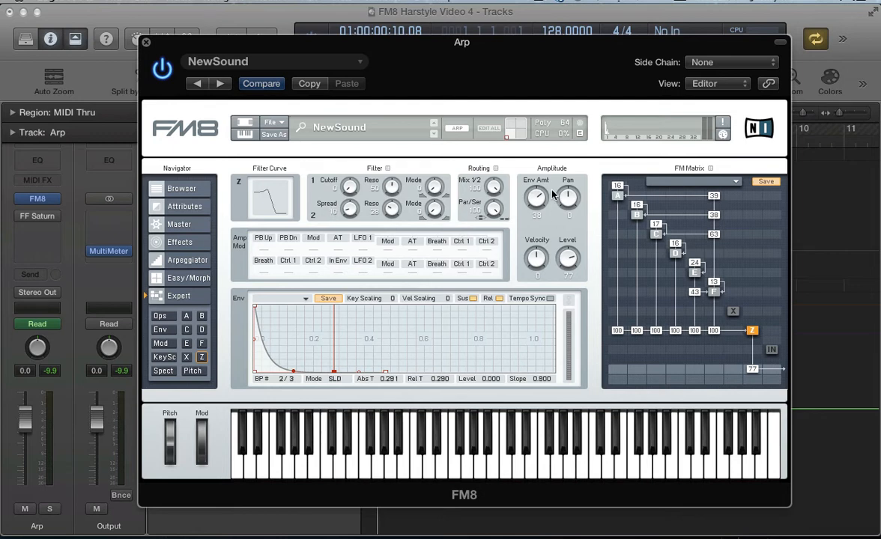
pyautogui.moveTo(437, 285)
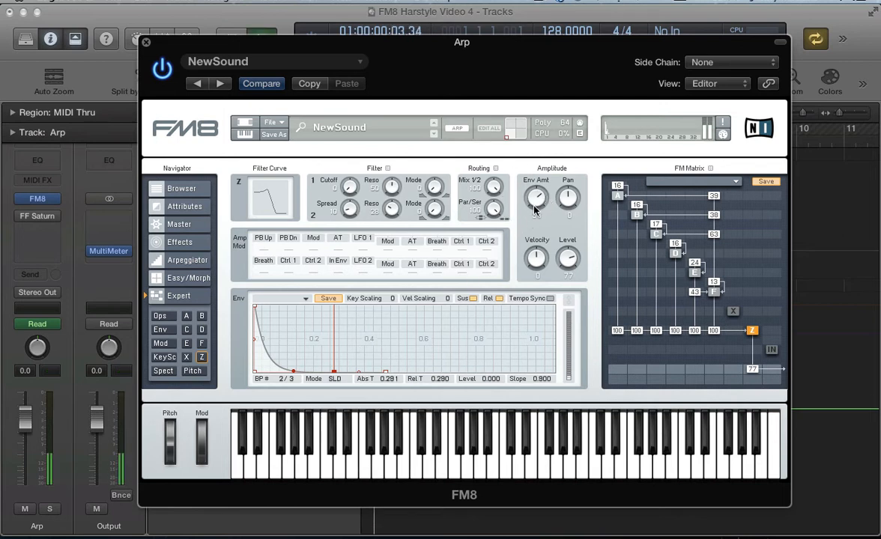
# Turn up the Amplitude Env Amt knob.
pyautogui.moveTo(536, 197); pyautogui.dragTo(537, 191)
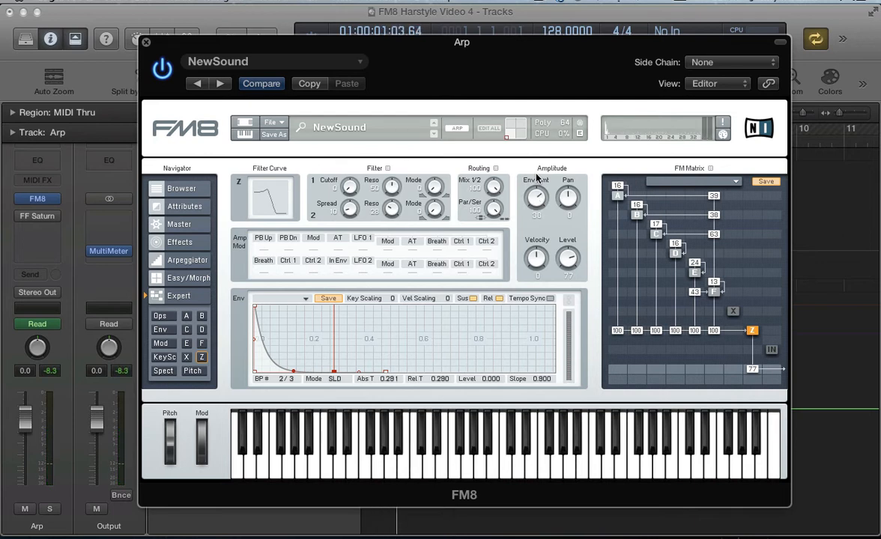
pyautogui.moveTo(192, 244)
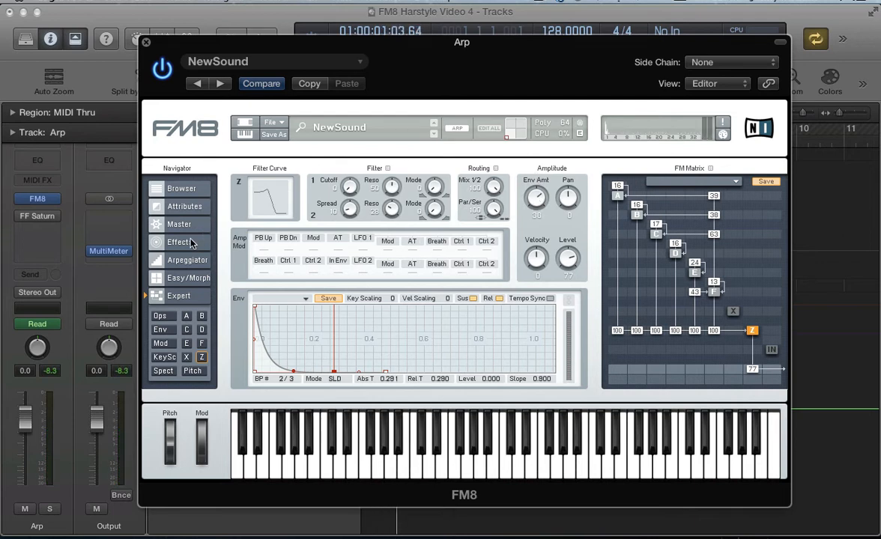
# Enable the Tube Amp effect and adjust its drive to 24.
pyautogui.click(180, 242)
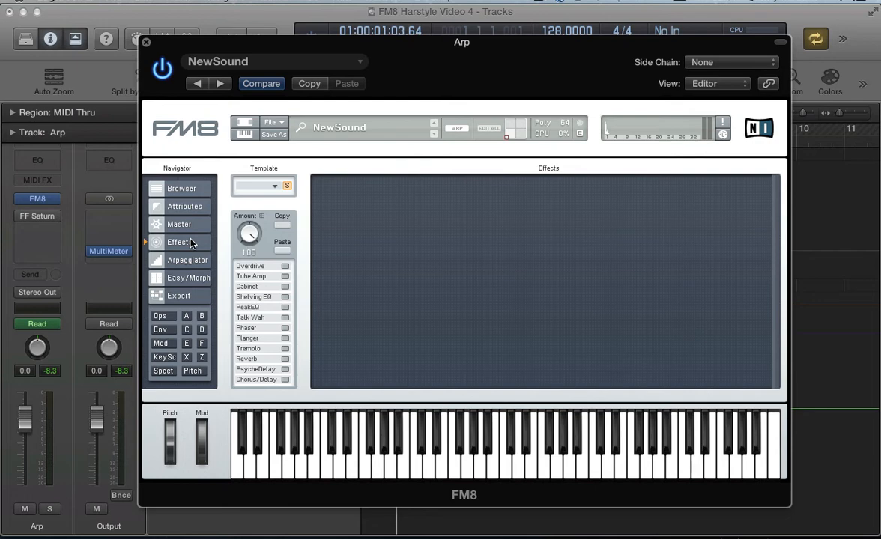
pyautogui.click(285, 277)
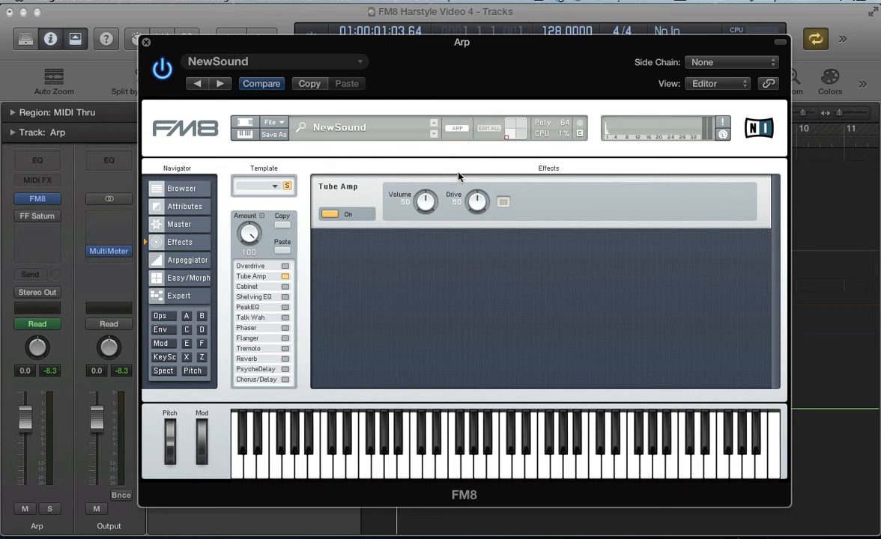
pyautogui.moveTo(477, 196); pyautogui.dragTo(473, 217)
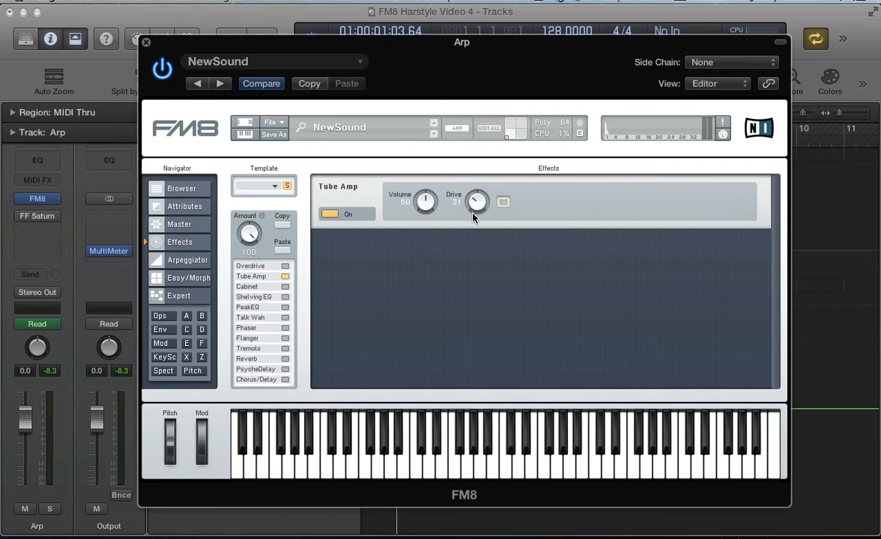
pyautogui.moveTo(477, 202); pyautogui.dragTo(474, 221)
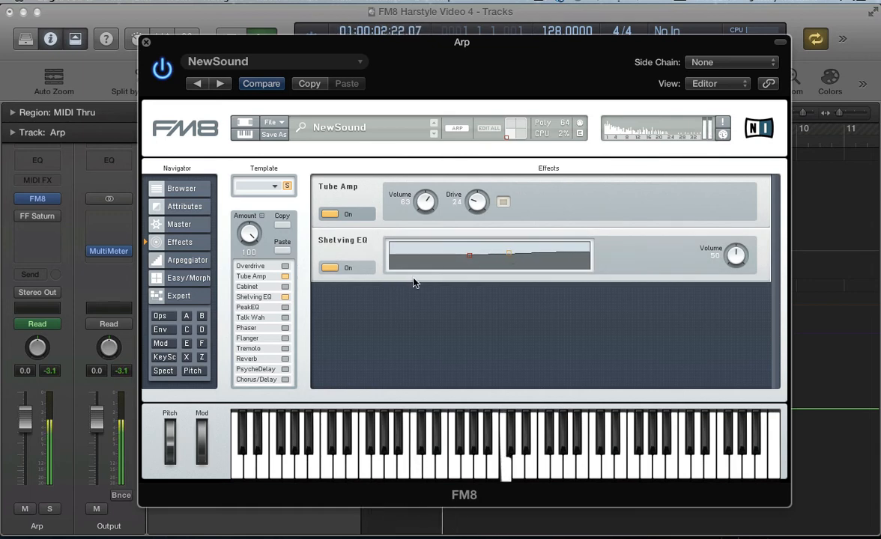
# Enable Peak EQ and lower its volume to 40.
pyautogui.click(248, 307)
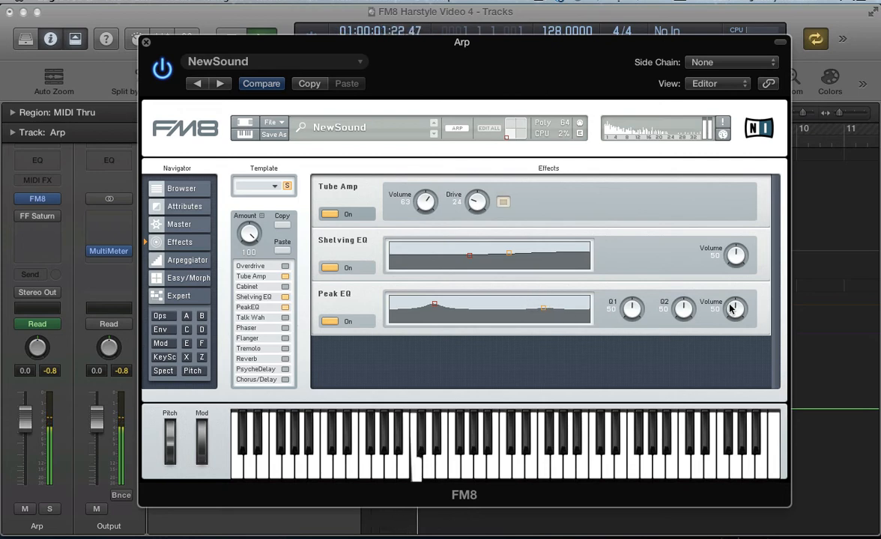
pyautogui.moveTo(735, 304); pyautogui.dragTo(731, 314)
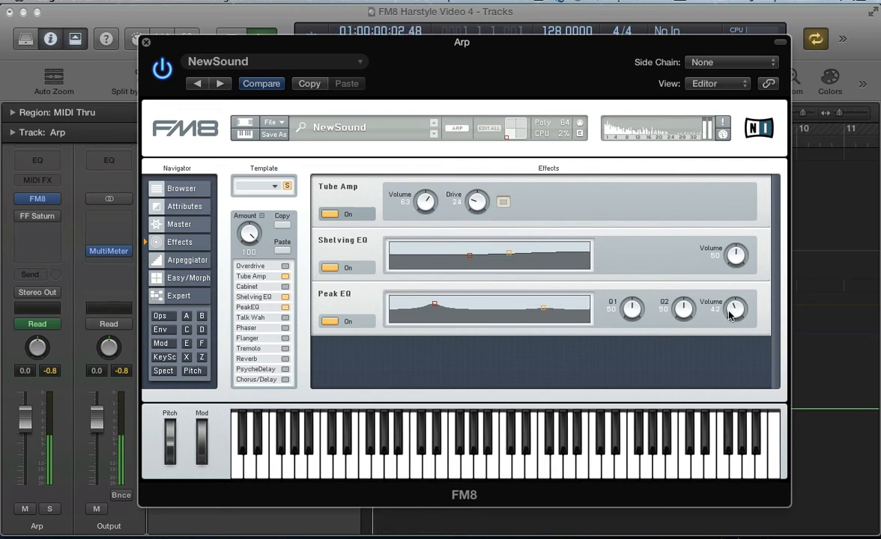
pyautogui.moveTo(735, 309); pyautogui.dragTo(735, 313)
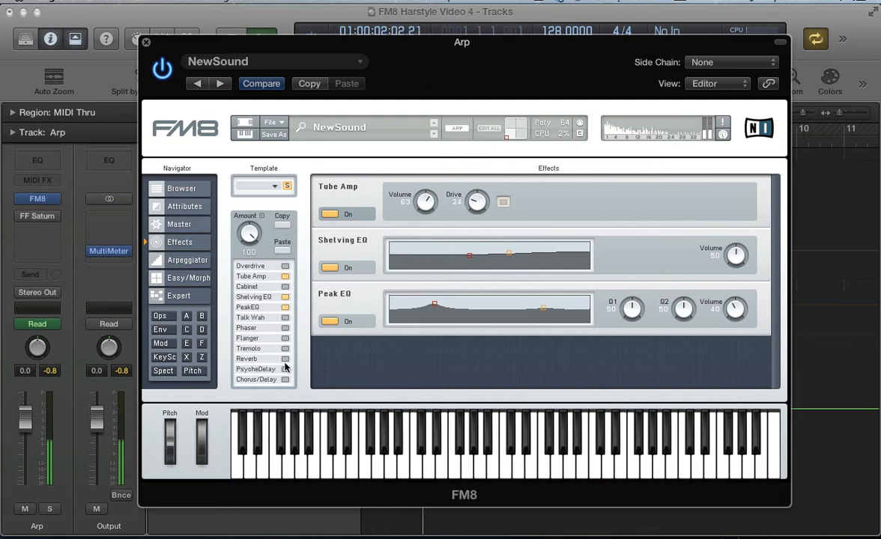
# Add Reverb with darker treble and 44 dry/wet, and lengthen the Chorus/Delay time.
pyautogui.click(286, 359)
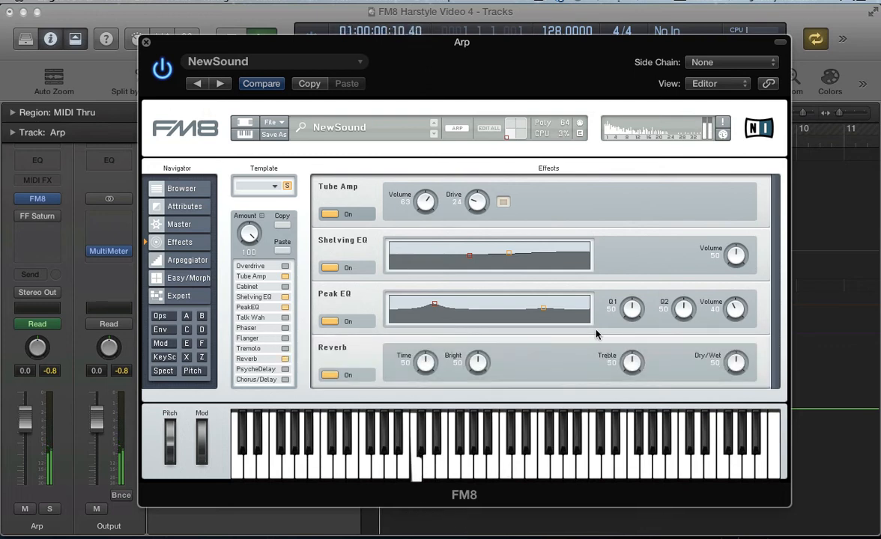
pyautogui.moveTo(632, 362); pyautogui.dragTo(633, 373)
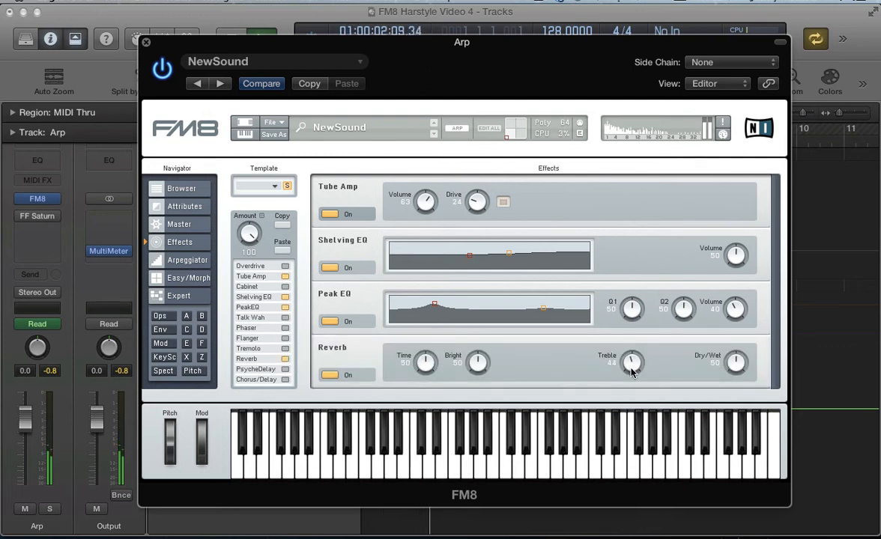
pyautogui.moveTo(736, 362); pyautogui.dragTo(735, 375)
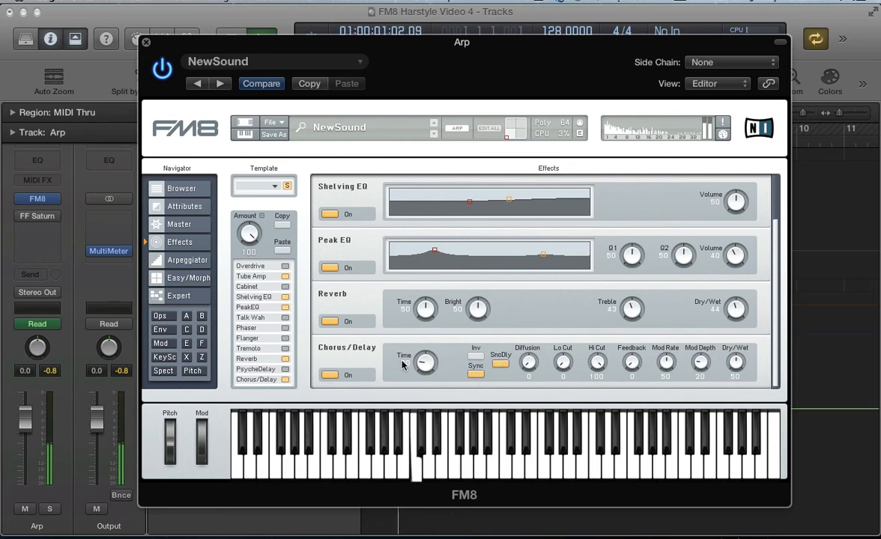
pyautogui.moveTo(425, 363); pyautogui.dragTo(424, 348)
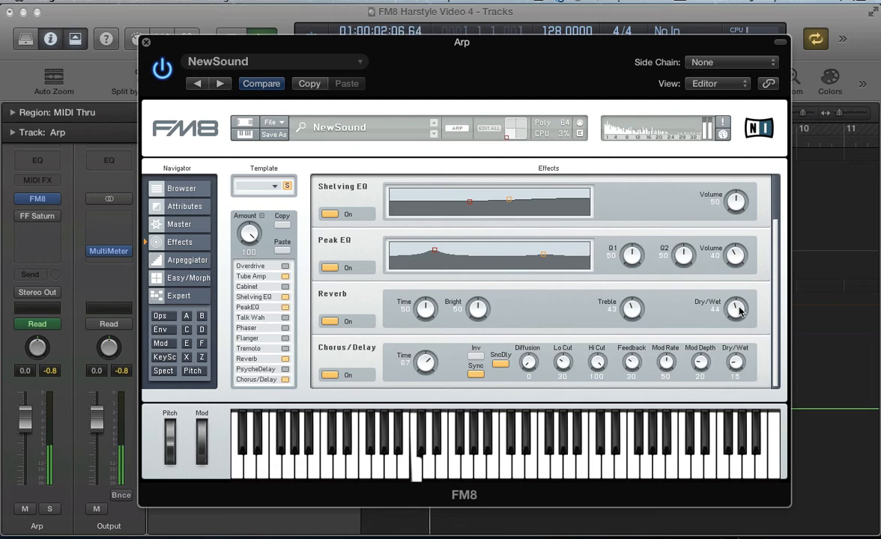
pyautogui.moveTo(735, 308); pyautogui.dragTo(735, 315)
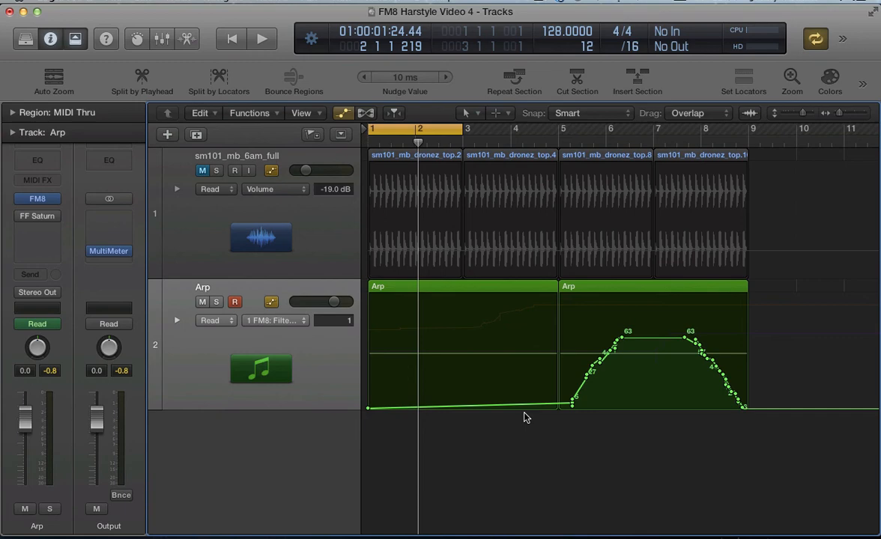
pyautogui.moveTo(571, 412)
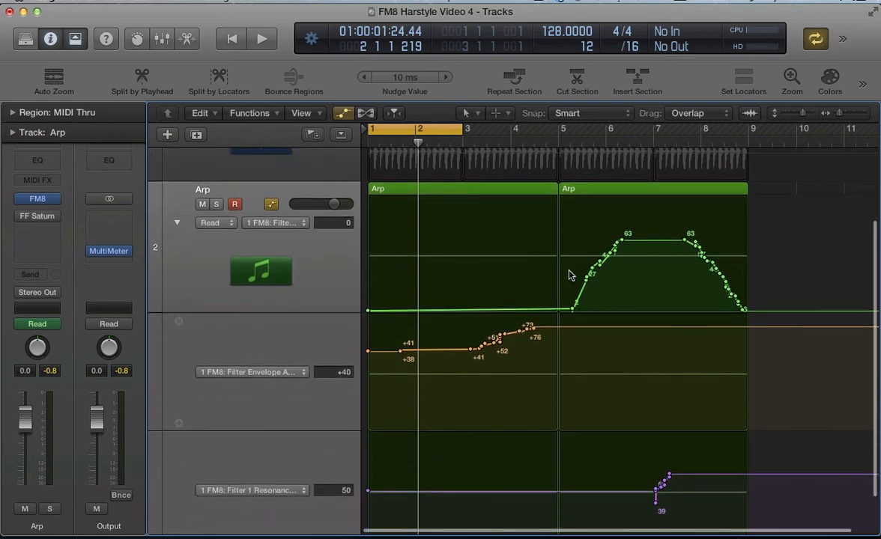
pyautogui.moveTo(555, 472)
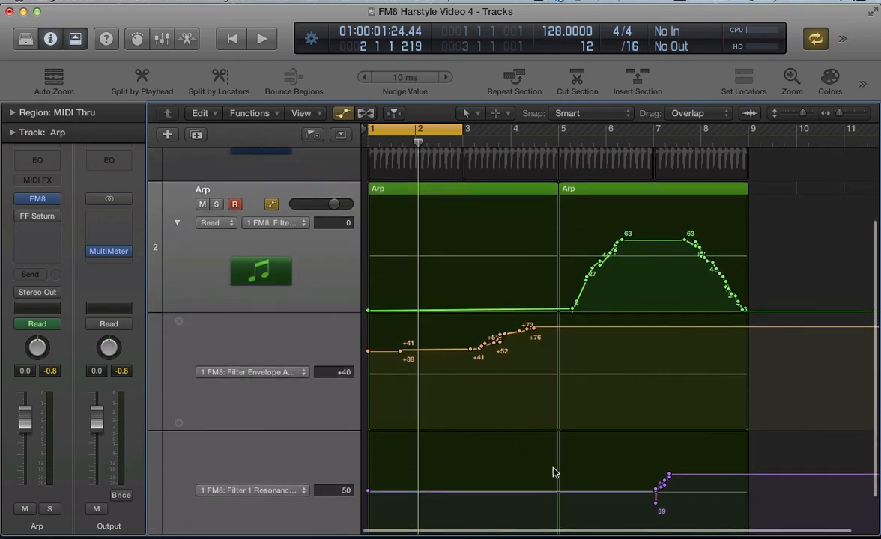
pyautogui.moveTo(453, 135)
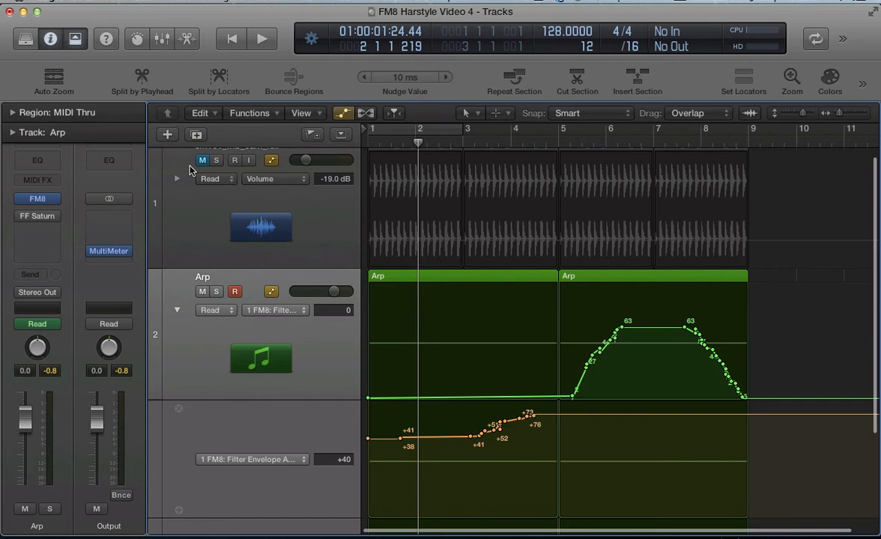
# Expand the Arp track's filter automation lanes and open the FF Saturn insert.
pyautogui.click(261, 38)
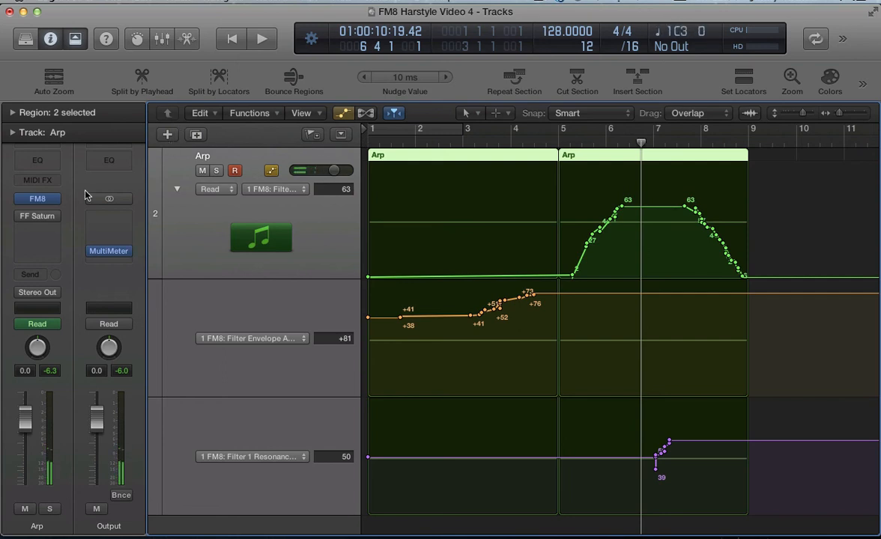
pyautogui.click(36, 216)
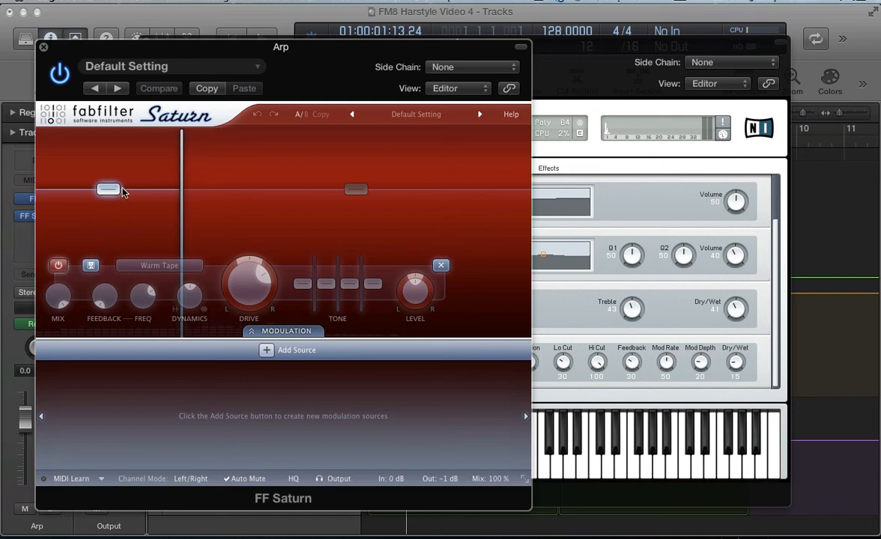
pyautogui.moveTo(182, 169)
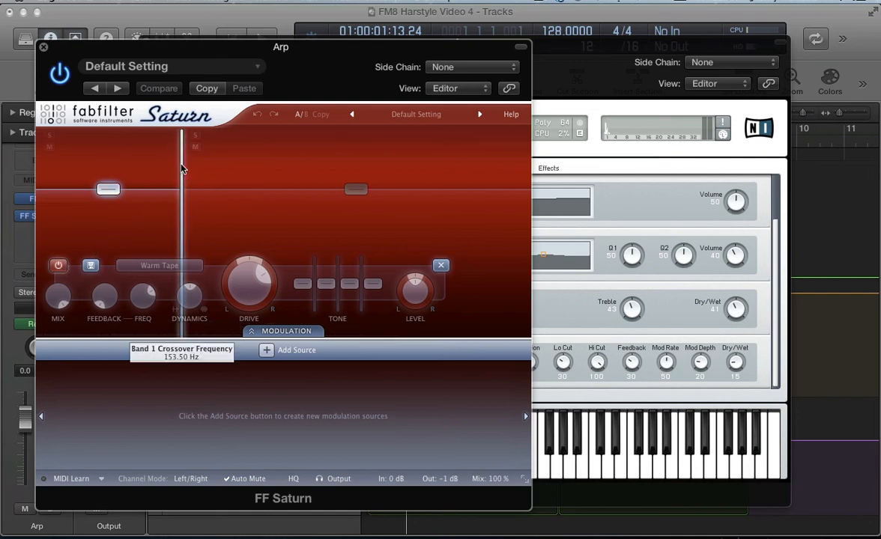
pyautogui.moveTo(177, 254)
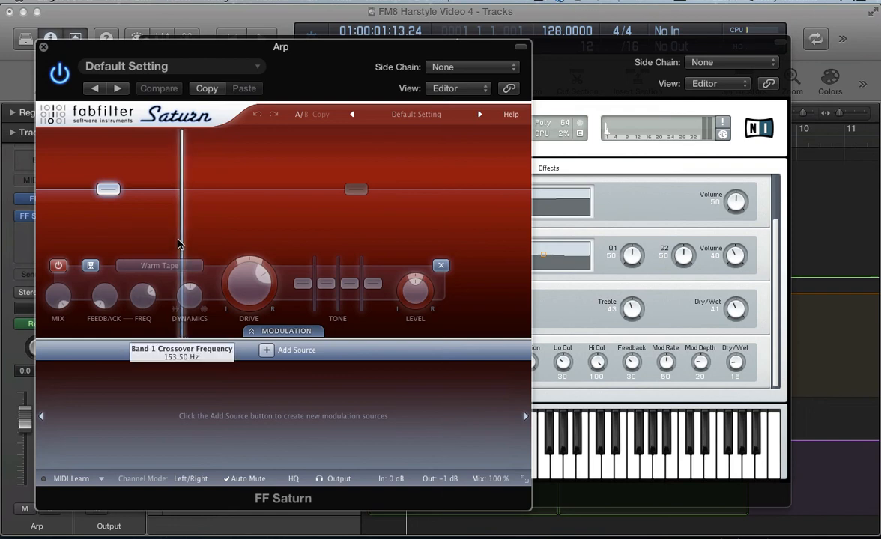
pyautogui.moveTo(159, 201)
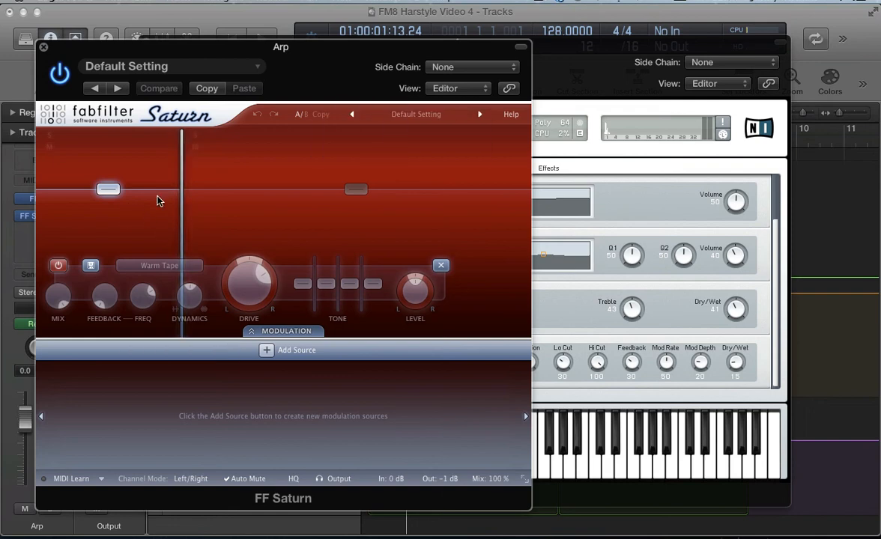
pyautogui.moveTo(82, 265)
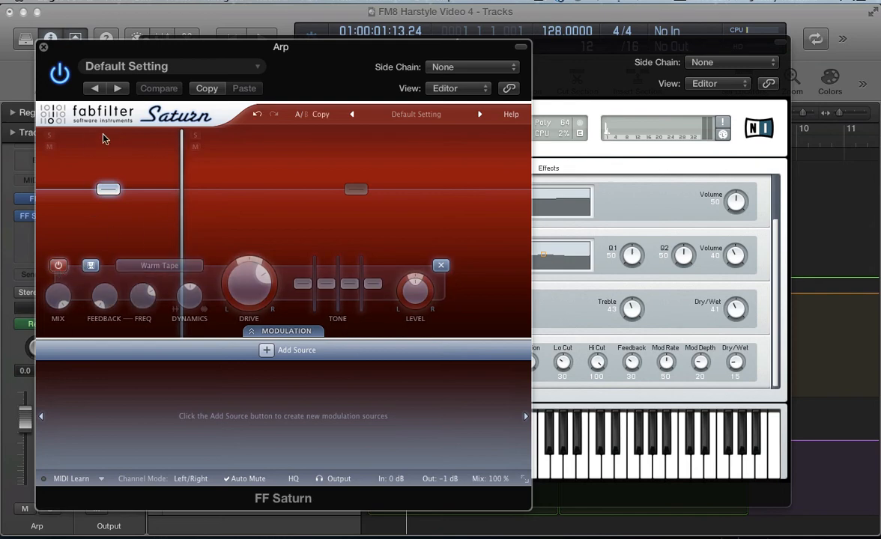
pyautogui.moveTo(250, 198)
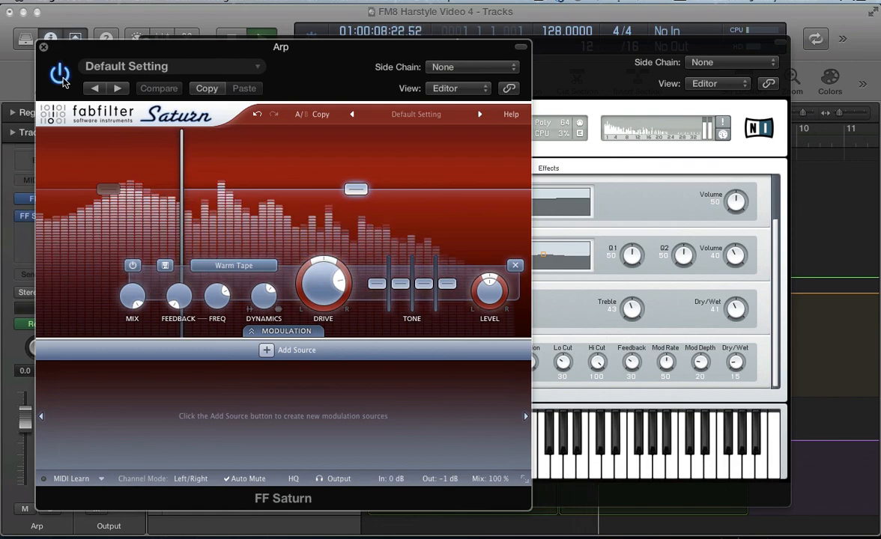
# Bypass Saturn to compare the Arp sound without distortion.
pyautogui.click(43, 46)
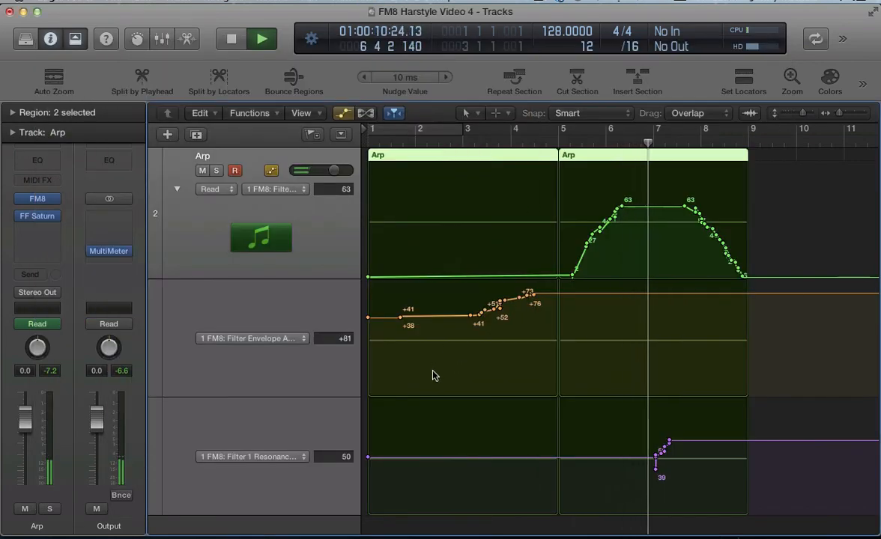
# Reopen the Saturn plugin window and switch Warm Tape saturation back on.
pyautogui.doubleClick(36, 216)
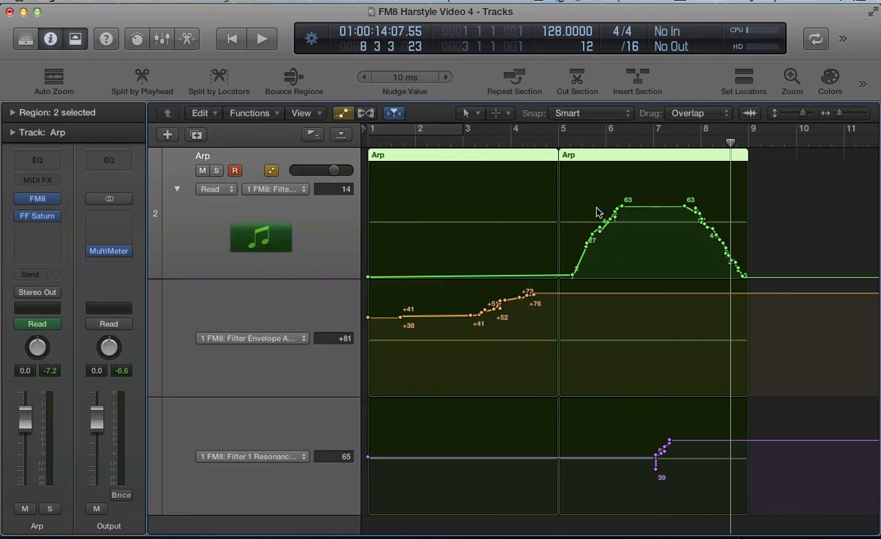
pyautogui.doubleClick(36, 216)
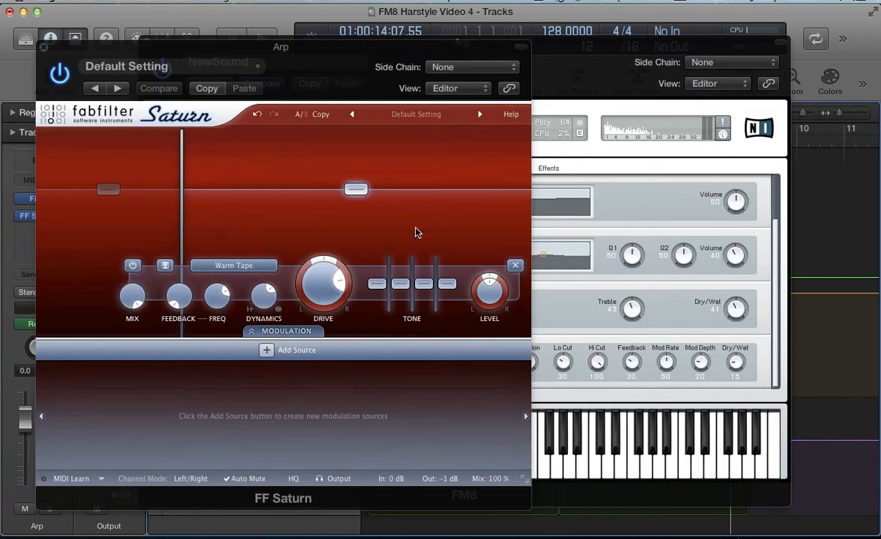
pyautogui.moveTo(197, 167)
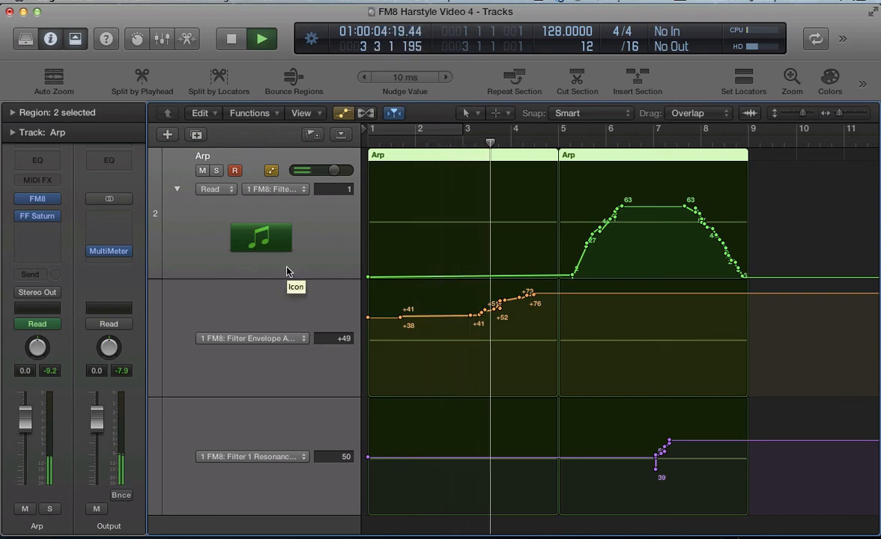
pyautogui.doubleClick(36, 216)
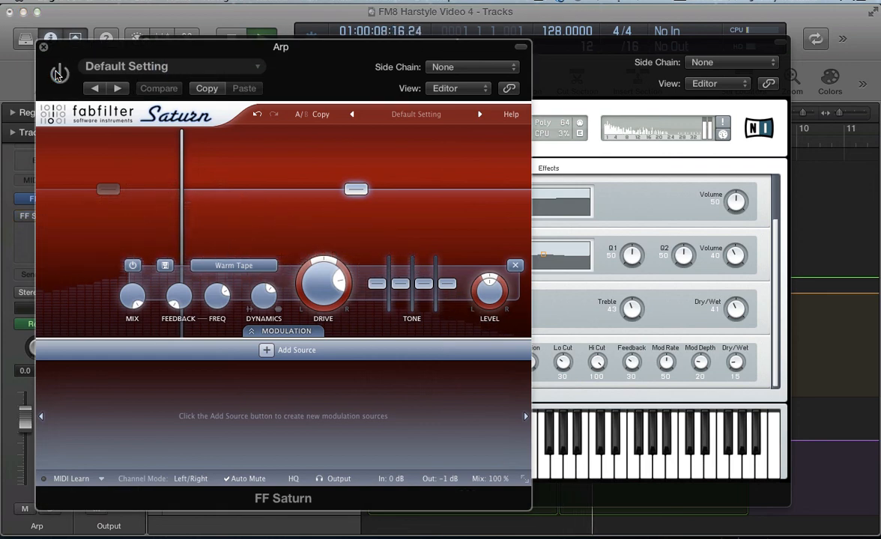
pyautogui.click(59, 75)
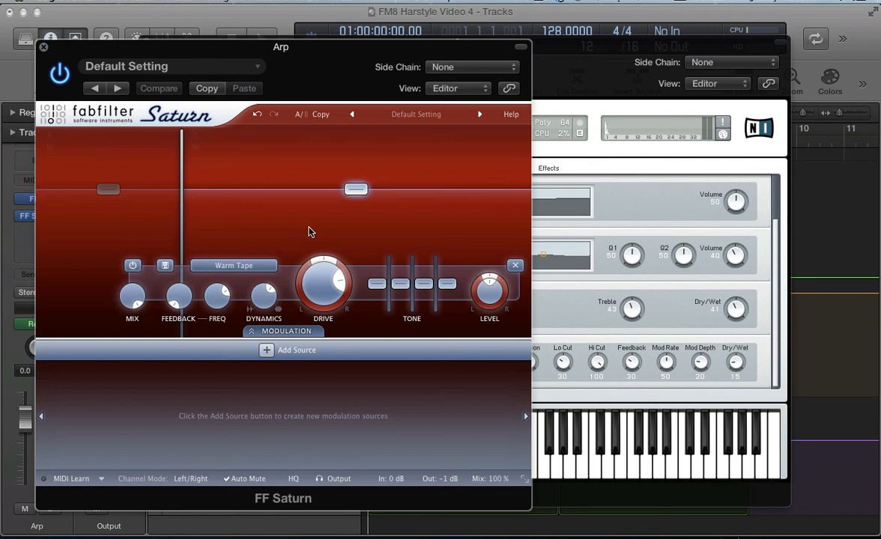
pyautogui.moveTo(308, 400)
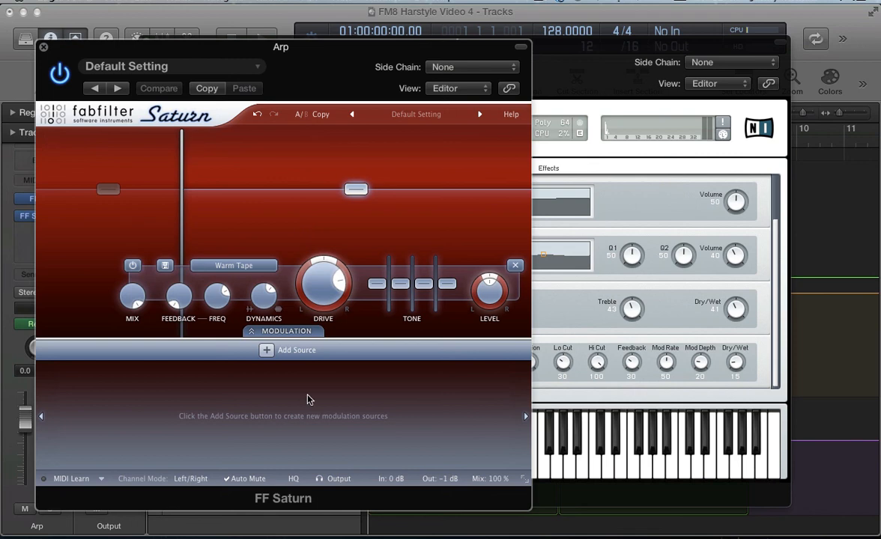